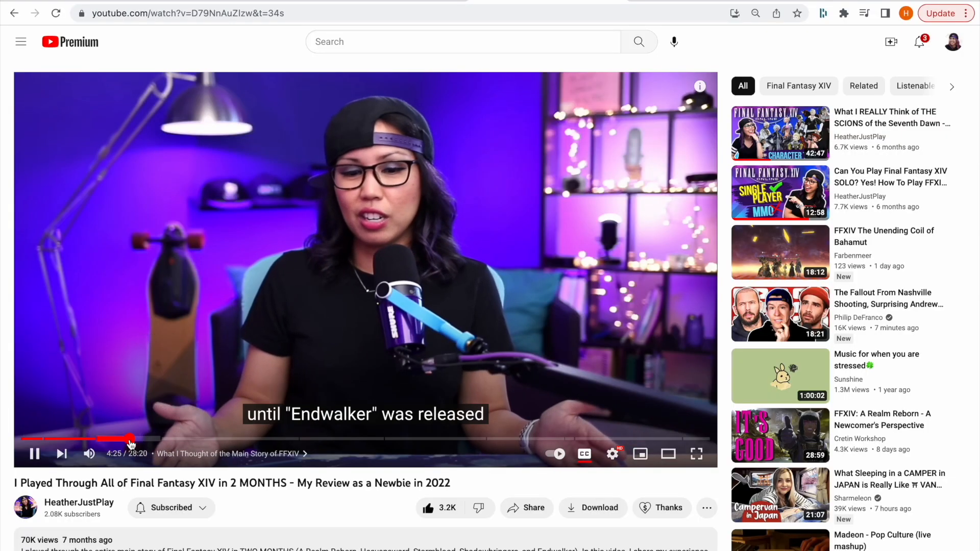
{"action": "mouse_move", "coordinate": [150, 471]}
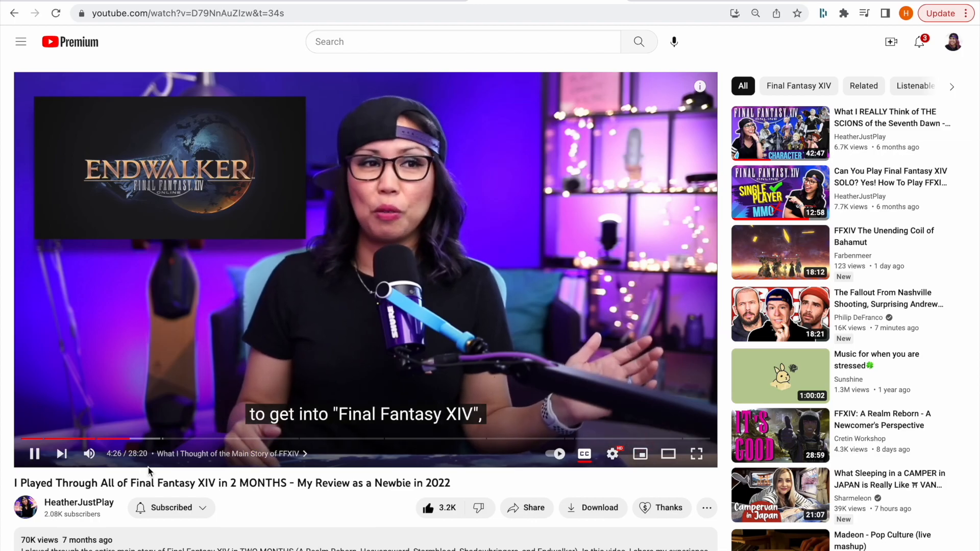
Create a new Descript video project for the cholesterol video, transcribed in English.
{"action": "left_click", "coordinate": [696, 454]}
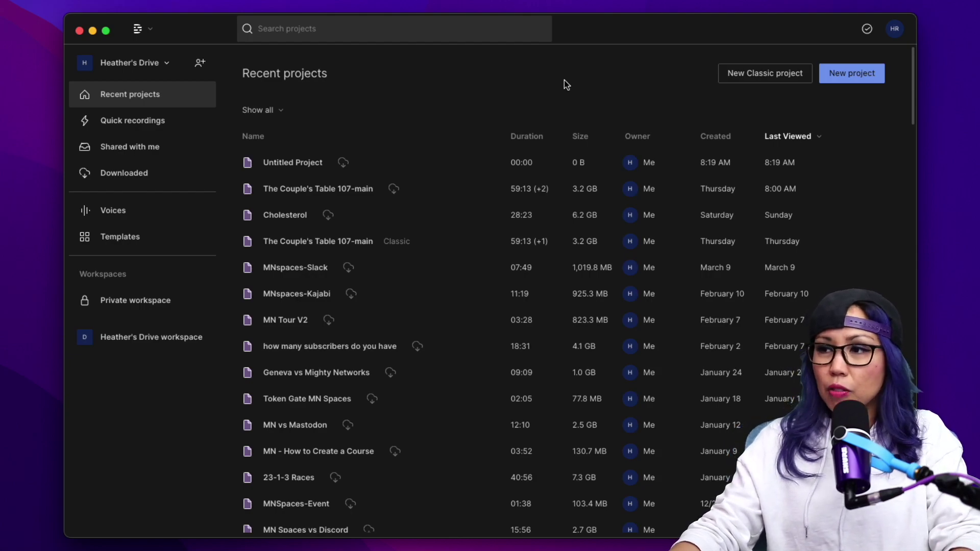
{"action": "mouse_move", "coordinate": [844, 83]}
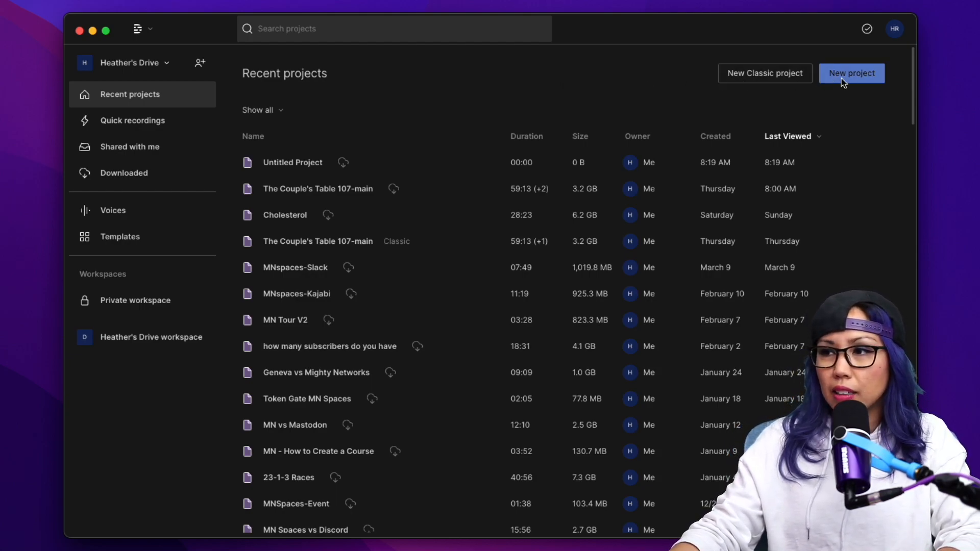
{"action": "left_click", "coordinate": [852, 73]}
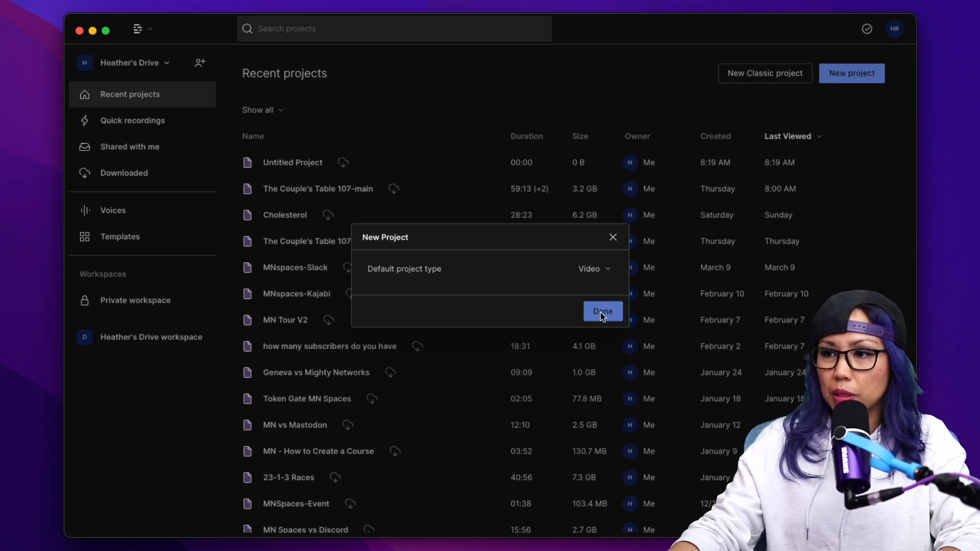
{"action": "left_click", "coordinate": [602, 311]}
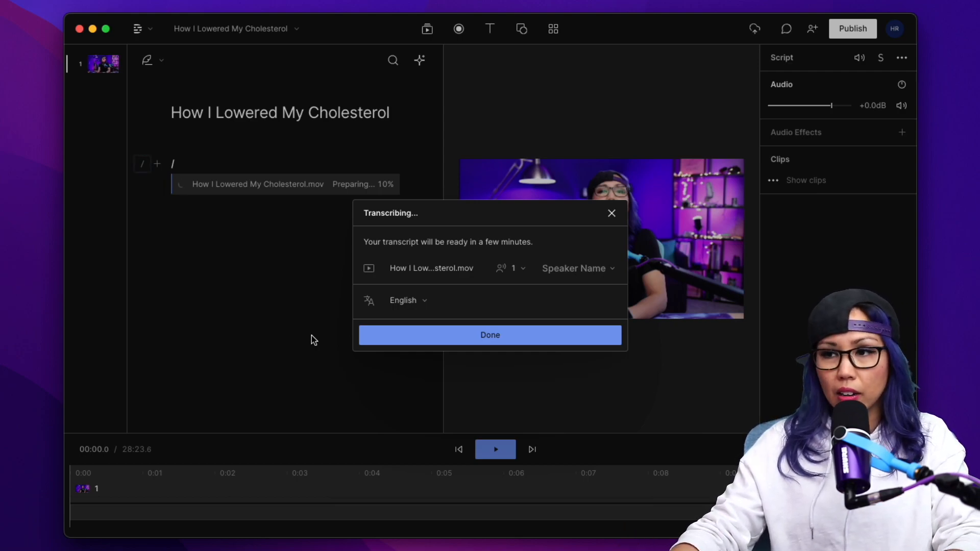
{"action": "mouse_move", "coordinate": [431, 268]}
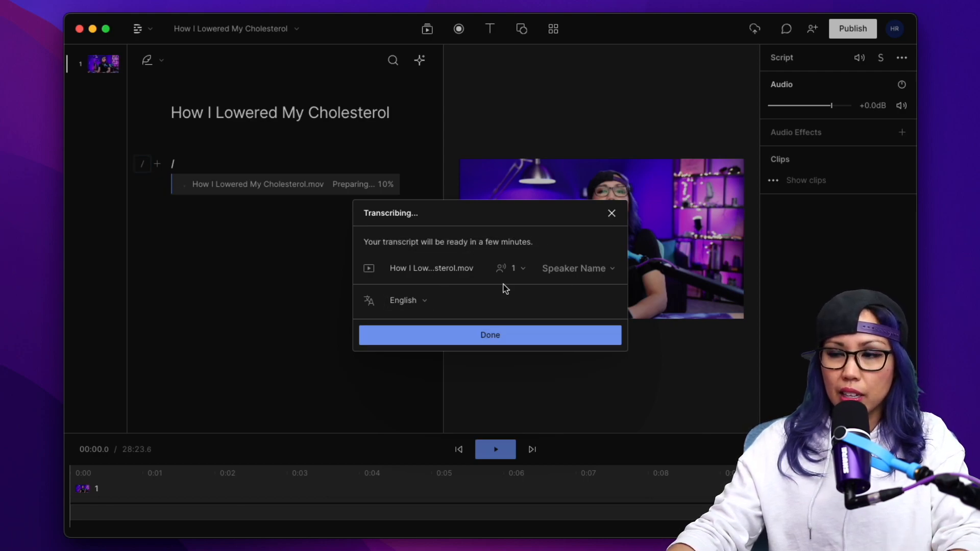
{"action": "mouse_move", "coordinate": [574, 245]}
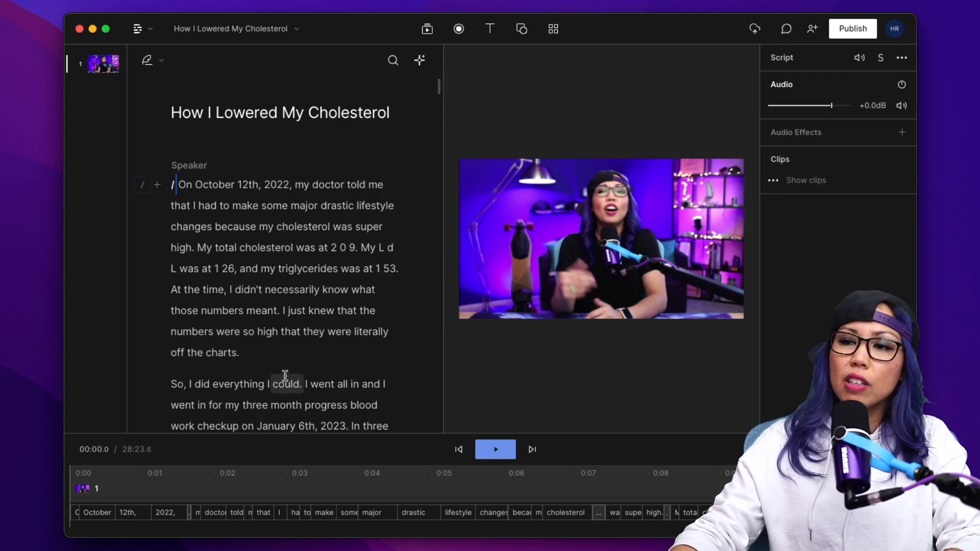
{"action": "scroll", "scroll_direction": "down", "scroll_amount": 3}
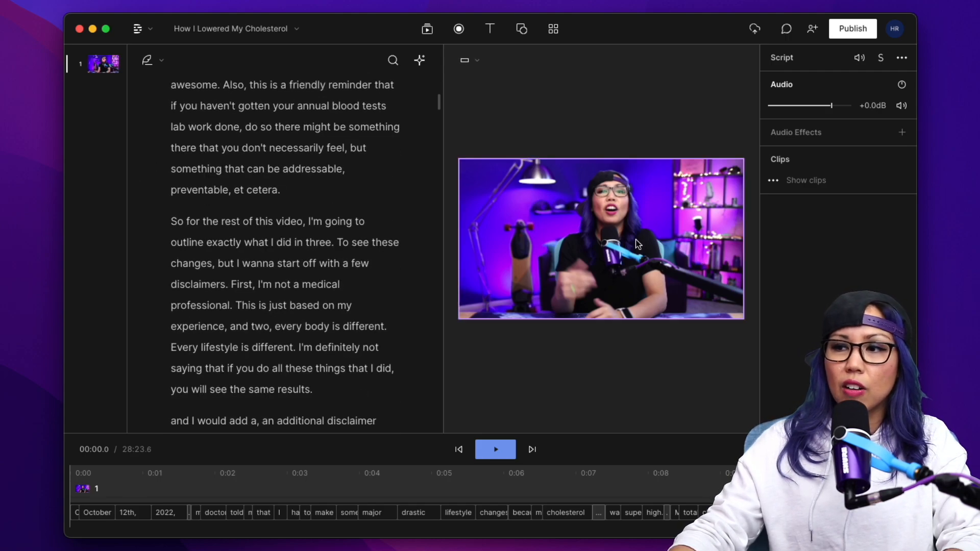
{"action": "scroll", "scroll_direction": "down", "scroll_amount": 3}
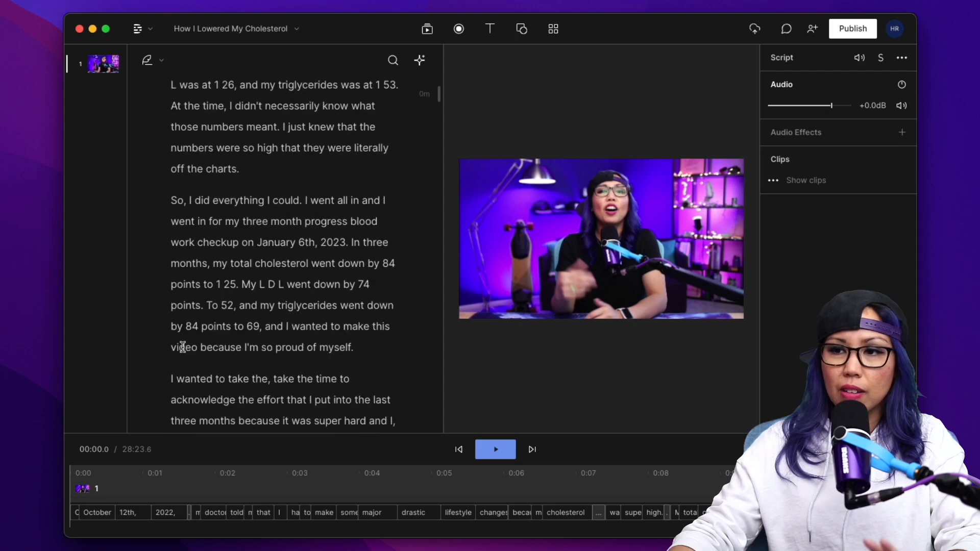
{"action": "scroll", "scroll_direction": "up", "scroll_amount": 3}
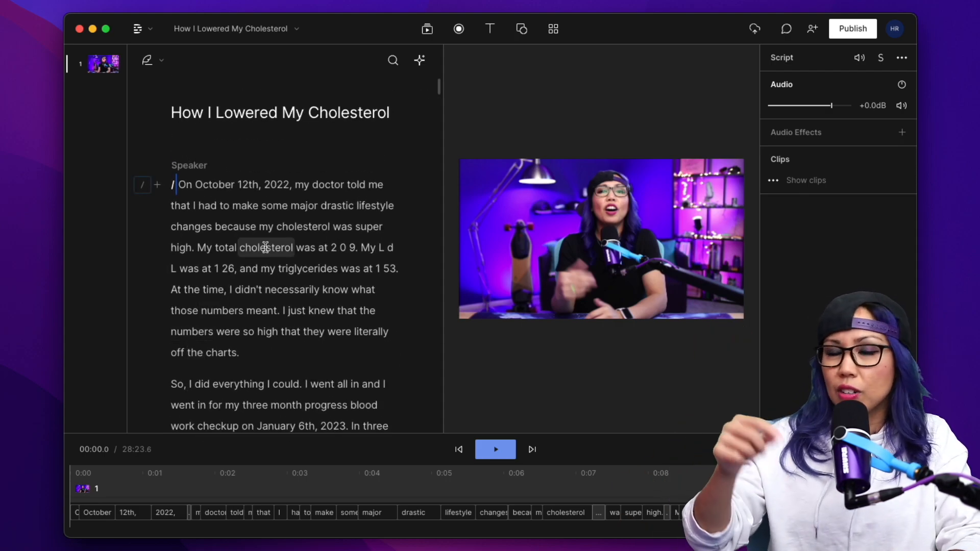
{"action": "scroll", "scroll_direction": "down", "scroll_amount": 3}
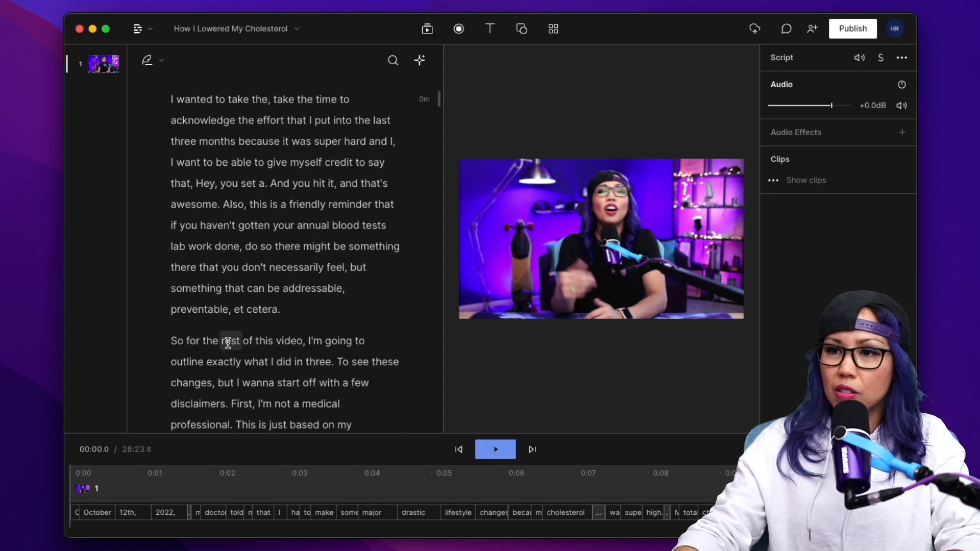
{"action": "left_click", "coordinate": [495, 449]}
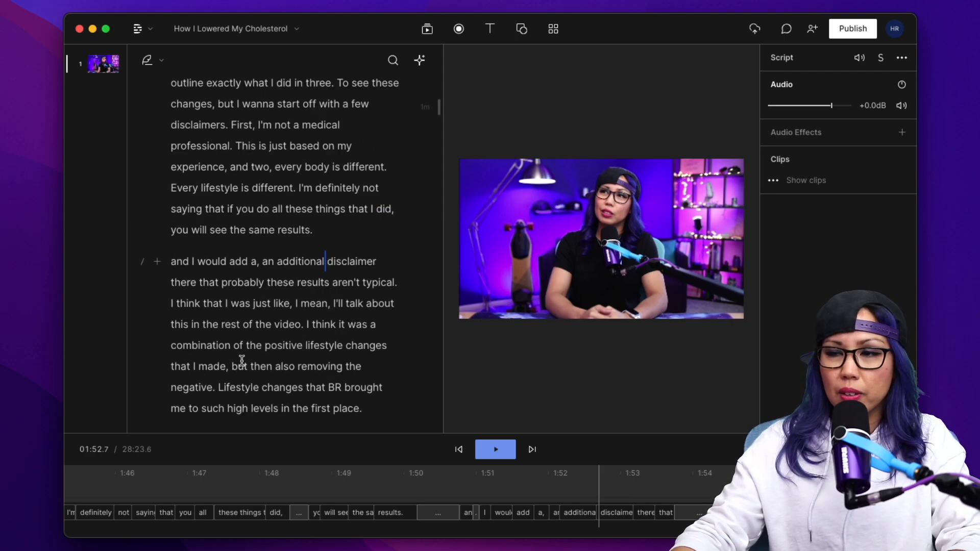
{"action": "scroll", "scroll_direction": "up", "scroll_amount": 3}
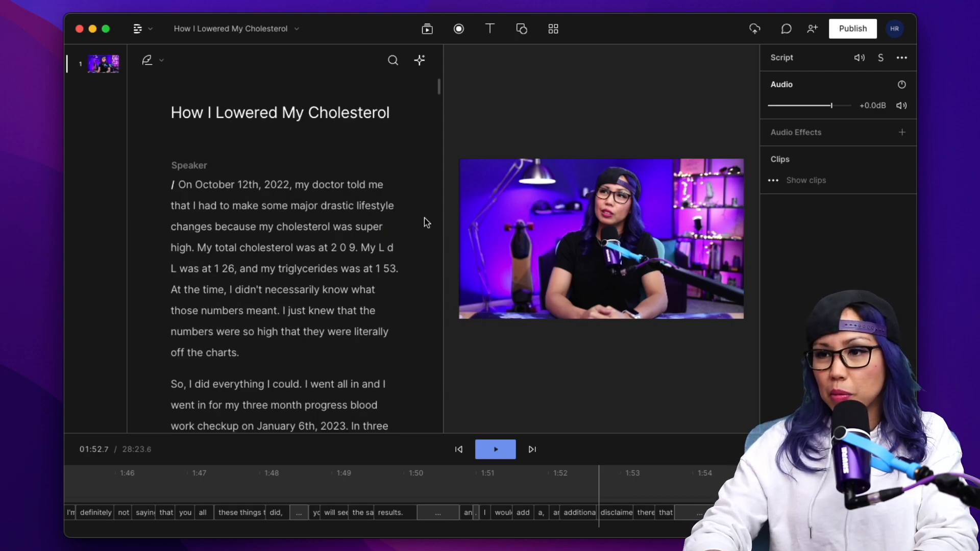
{"action": "mouse_move", "coordinate": [415, 233]}
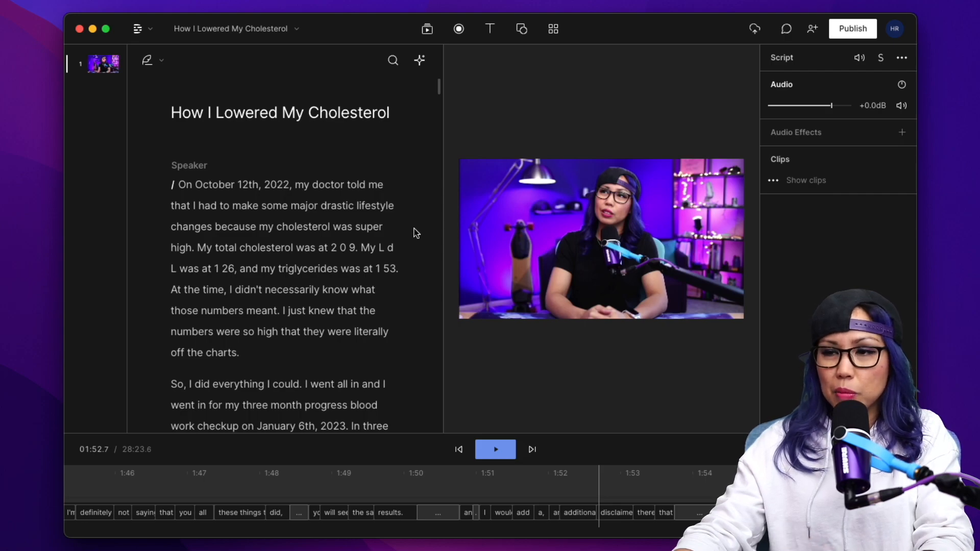
{"action": "mouse_move", "coordinate": [349, 373]}
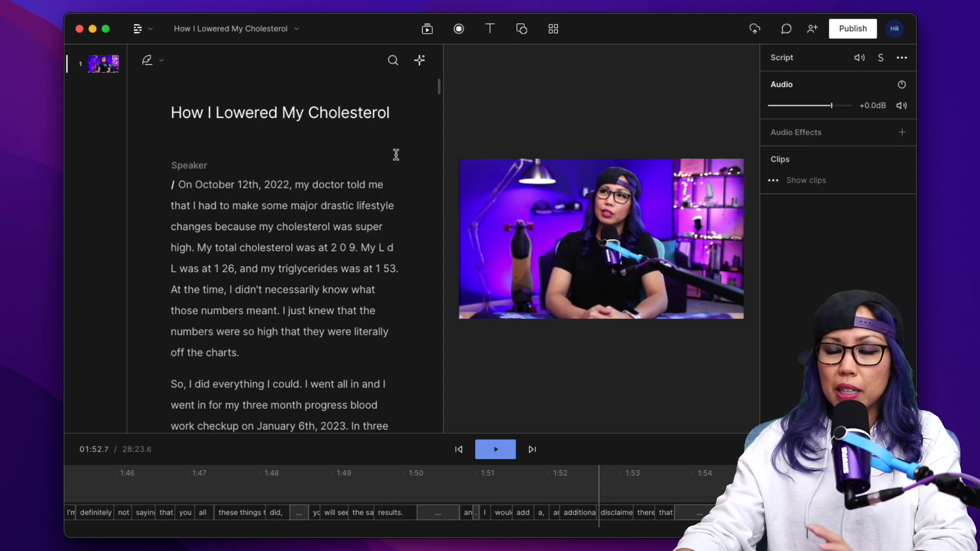
{"action": "mouse_move", "coordinate": [349, 268]}
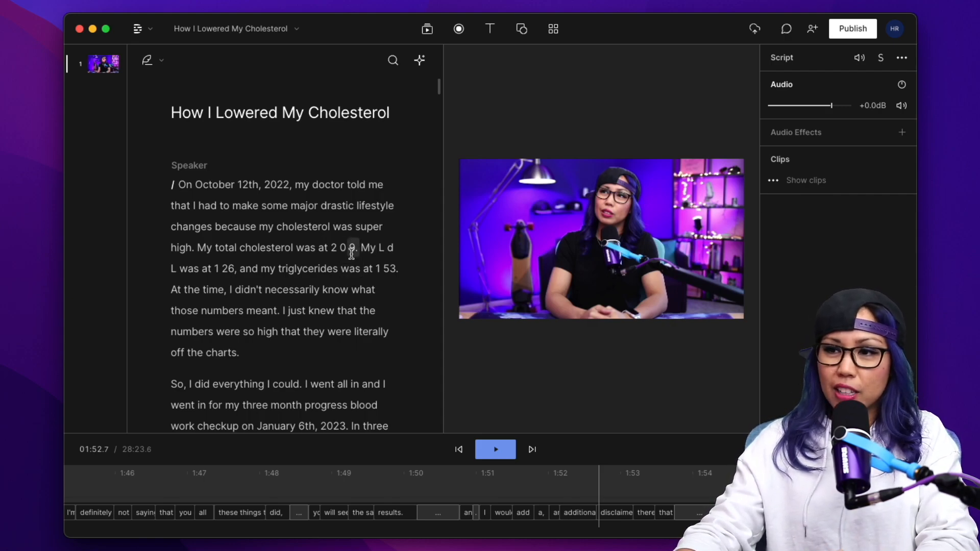
{"action": "left_click", "coordinate": [334, 248]}
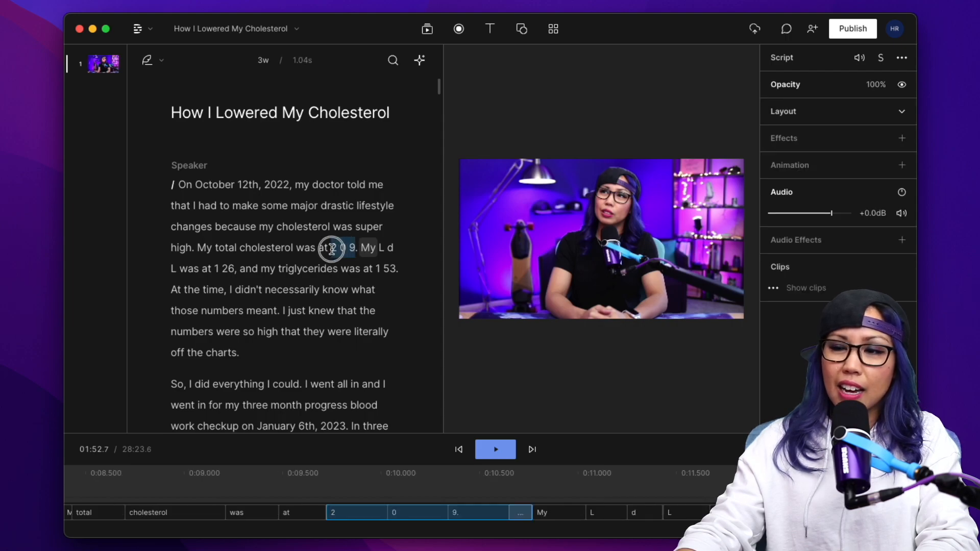
{"action": "double_click", "coordinate": [340, 247]}
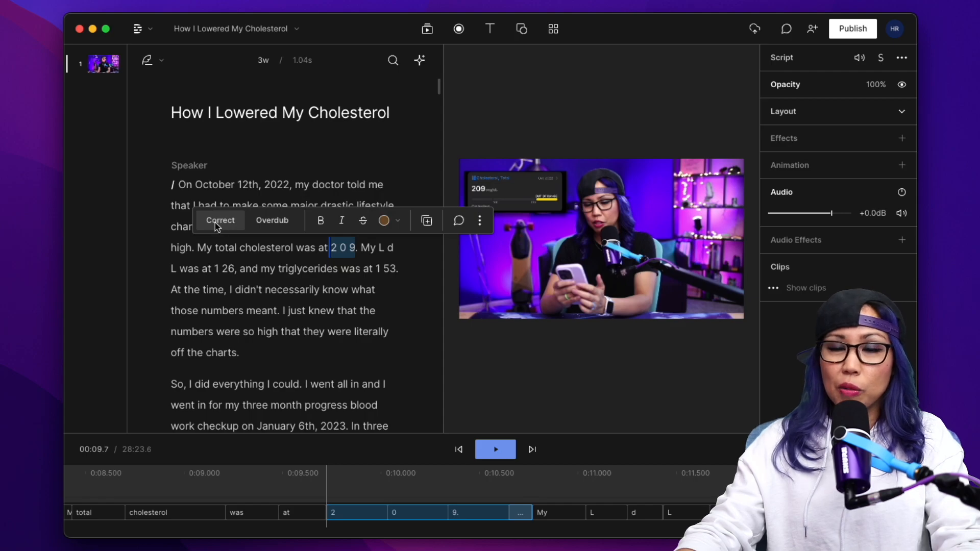
{"action": "mouse_move", "coordinate": [375, 133]}
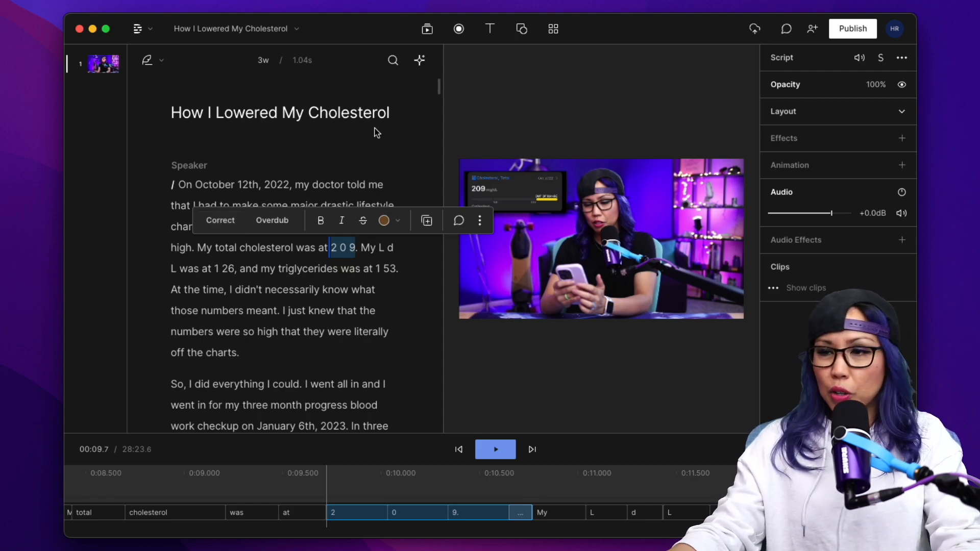
{"action": "left_click", "coordinate": [220, 220]}
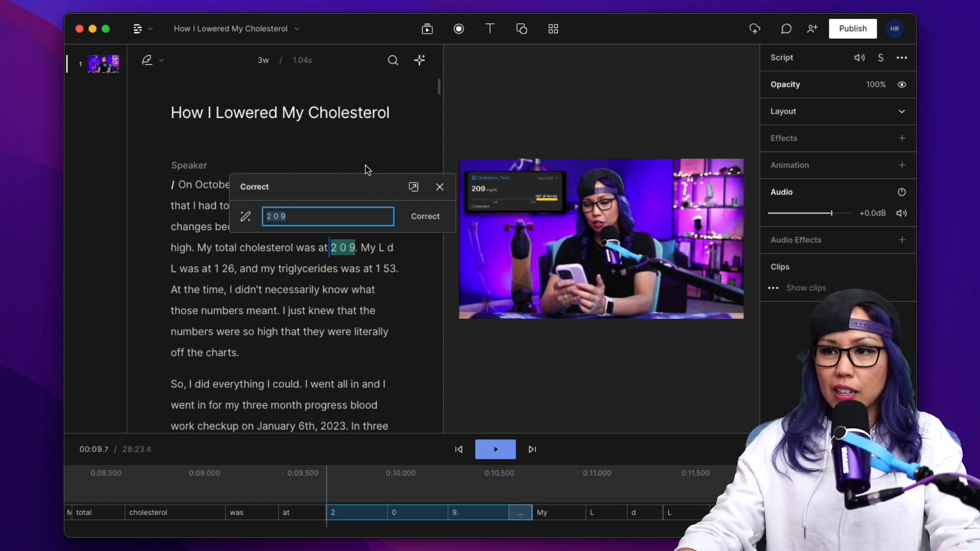
{"action": "type", "text": "209"}
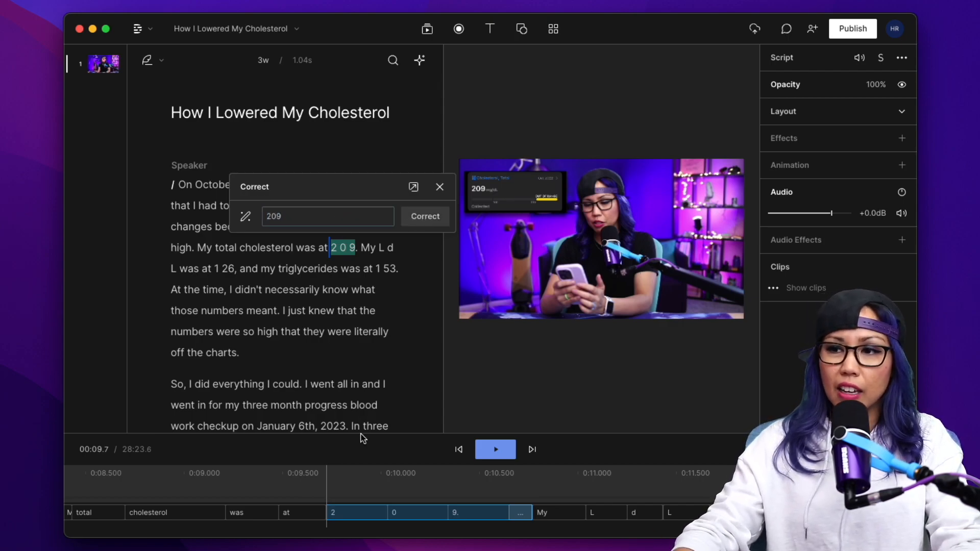
{"action": "left_click", "coordinate": [424, 217]}
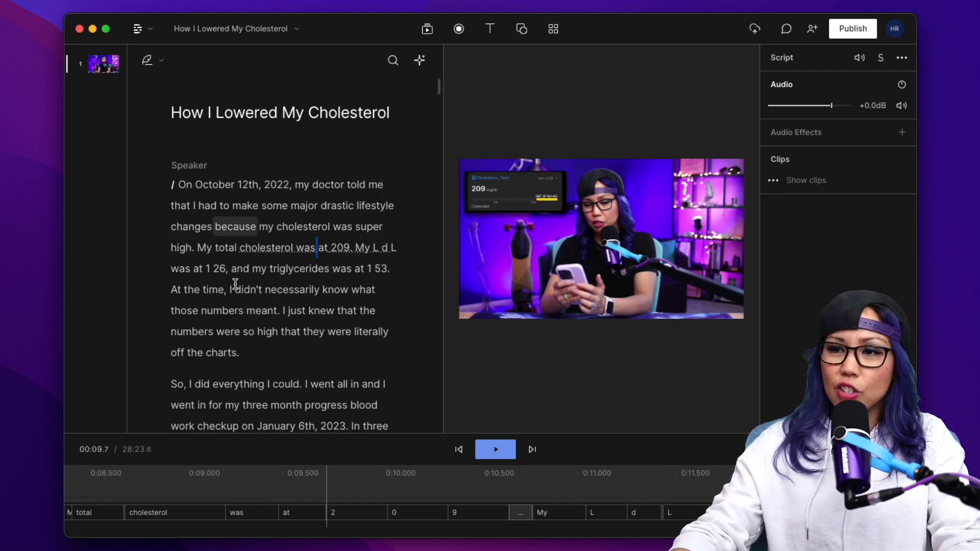
{"action": "scroll", "scroll_direction": "down", "scroll_amount": 3}
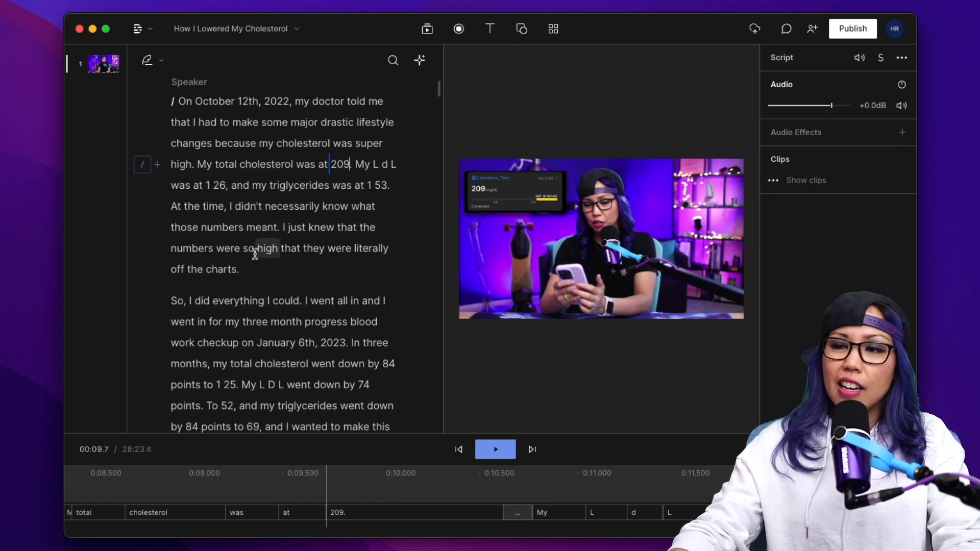
{"action": "scroll", "scroll_direction": "up", "scroll_amount": 3}
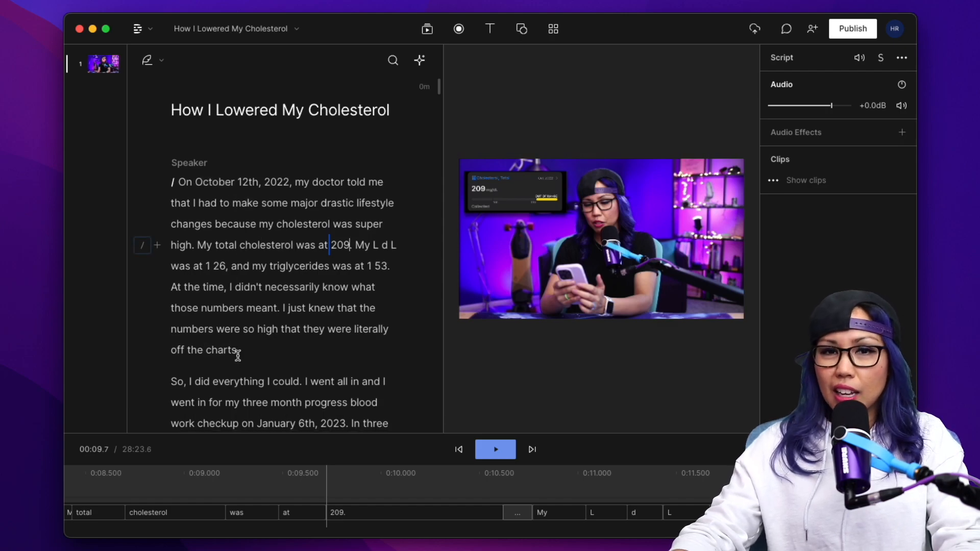
Select the mis-transcribed 'L d L' in the opening paragraph to show correction options.
{"action": "left_click", "coordinate": [494, 449]}
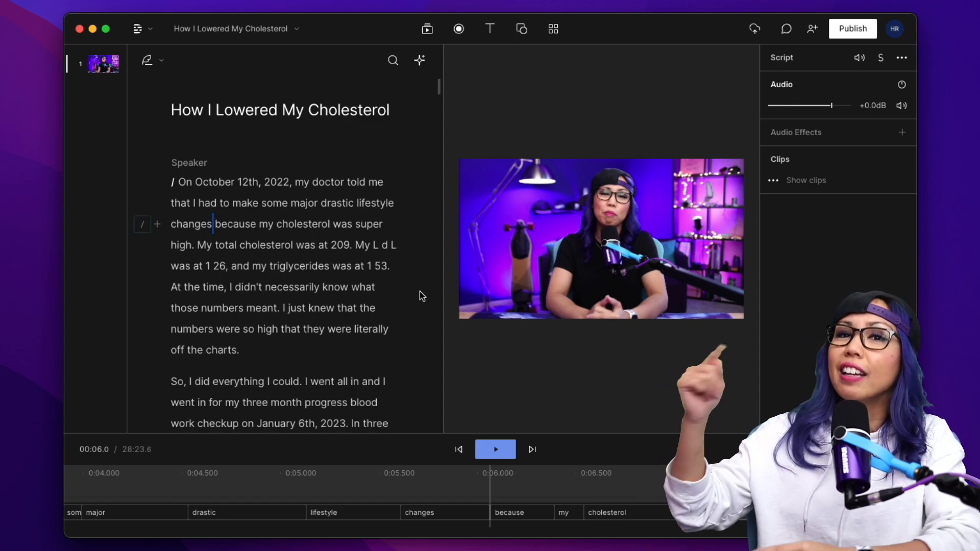
{"action": "mouse_move", "coordinate": [380, 264]}
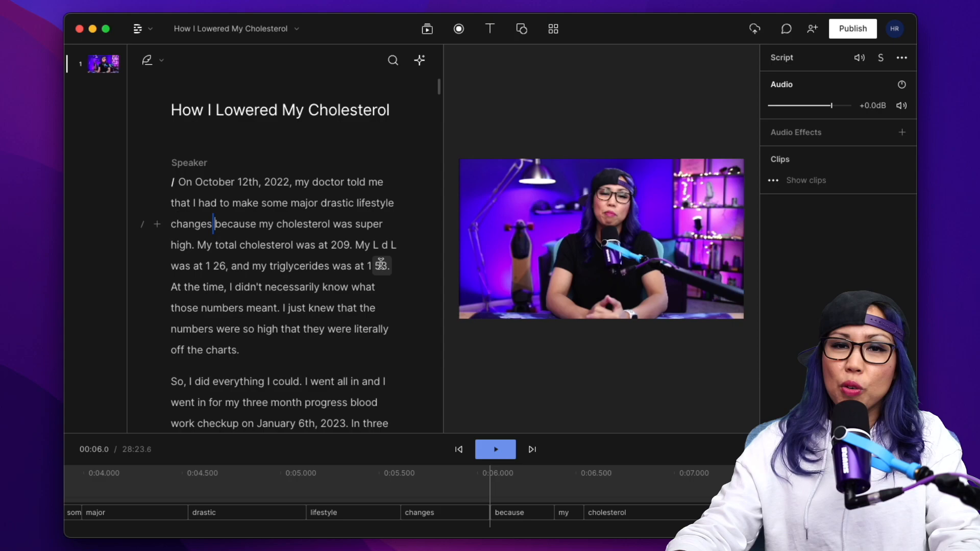
{"action": "mouse_move", "coordinate": [406, 250]}
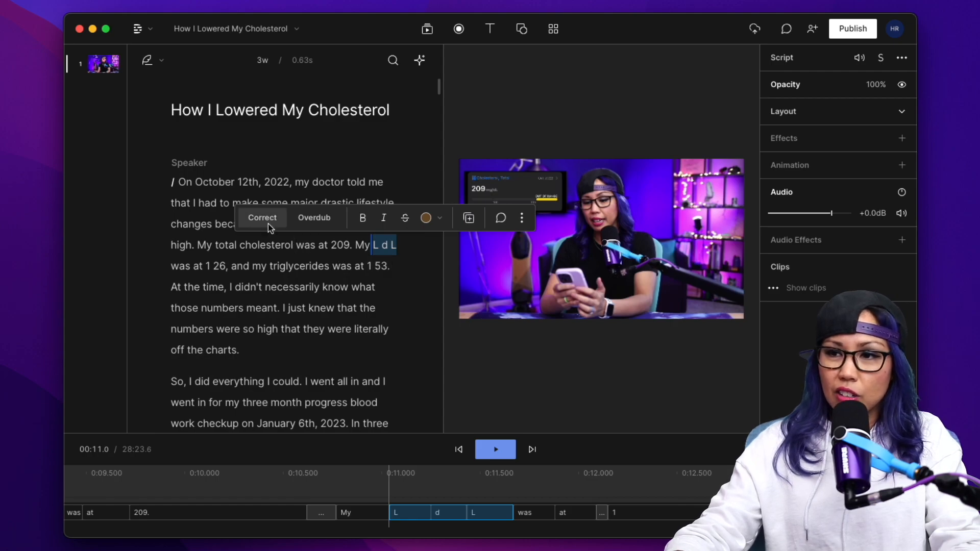
Correct 'L d L' to 'LDL' in the opening paragraph, then scroll through the script.
{"action": "left_click", "coordinate": [262, 218]}
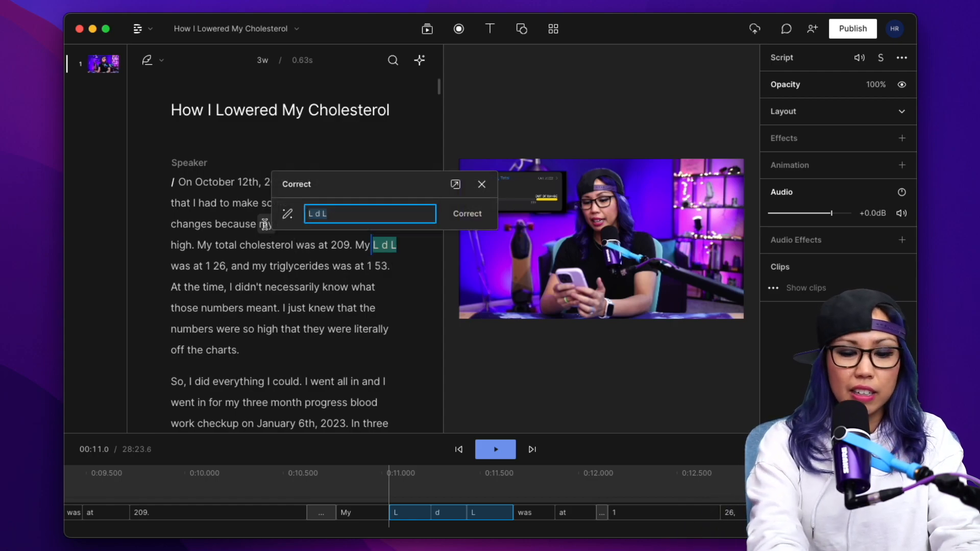
{"action": "type", "text": "LDL"}
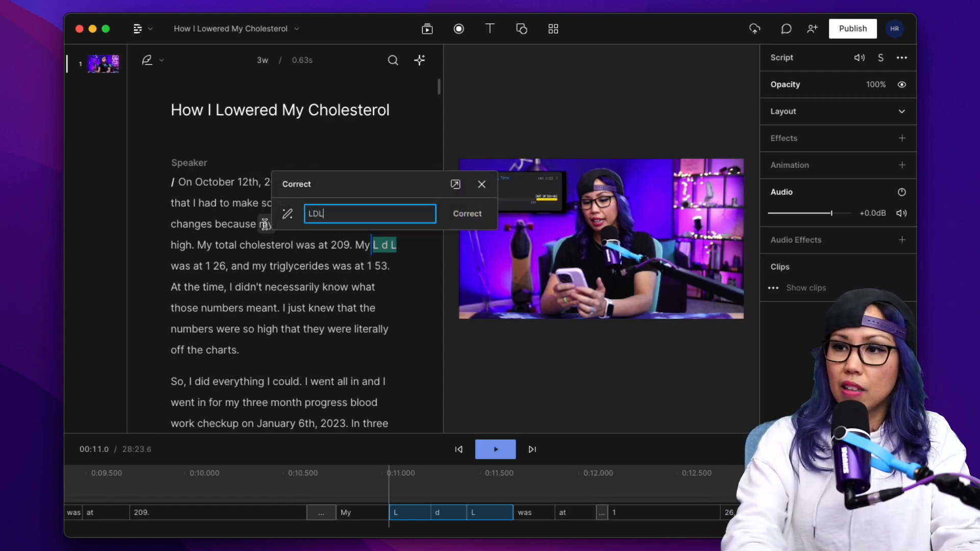
{"action": "left_click", "coordinate": [467, 214]}
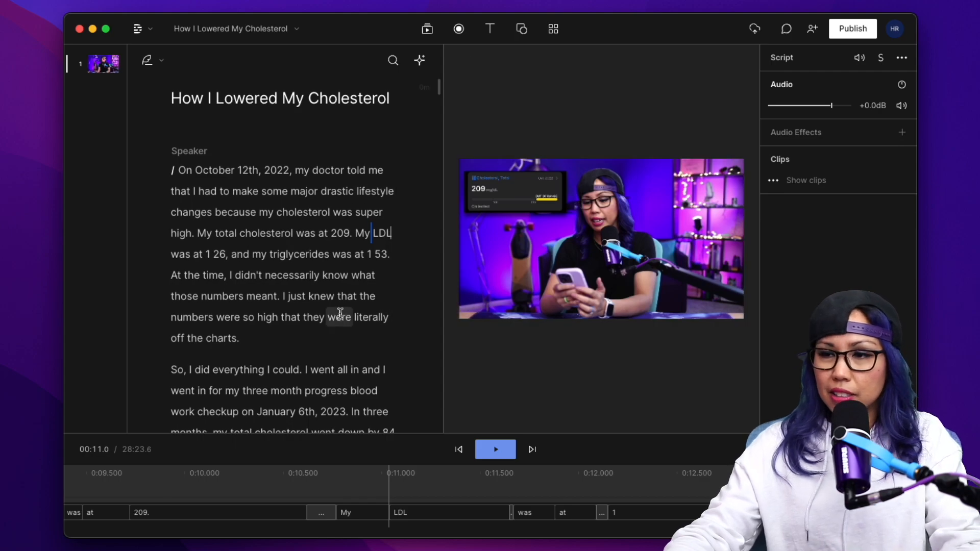
{"action": "scroll", "scroll_direction": "down", "scroll_amount": 3}
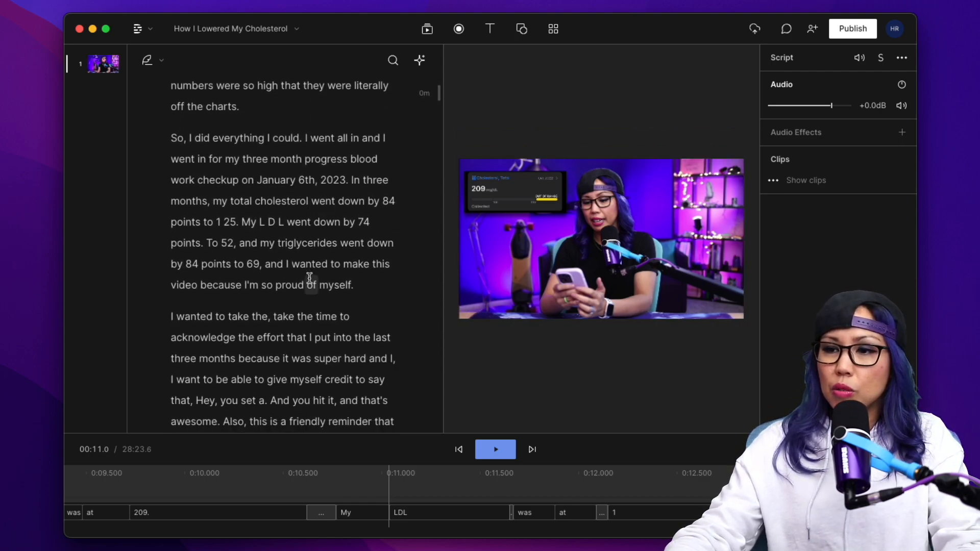
{"action": "scroll", "scroll_direction": "down", "scroll_amount": 3}
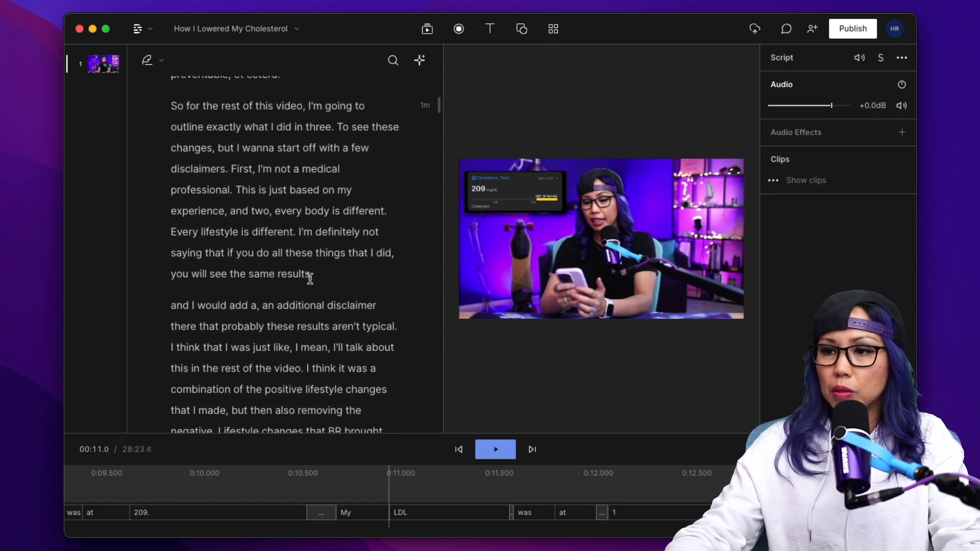
{"action": "scroll", "scroll_direction": "down", "scroll_amount": 3}
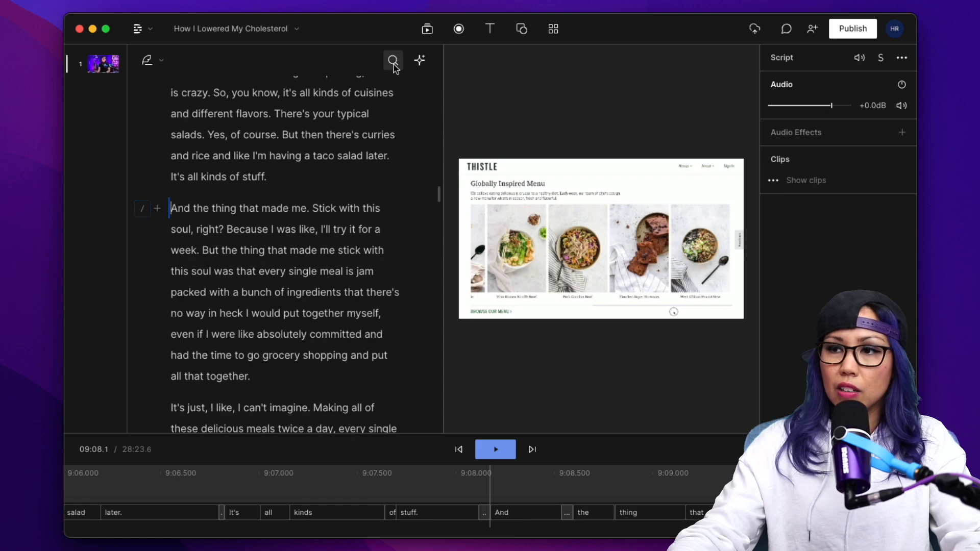
{"action": "mouse_move", "coordinate": [392, 61]}
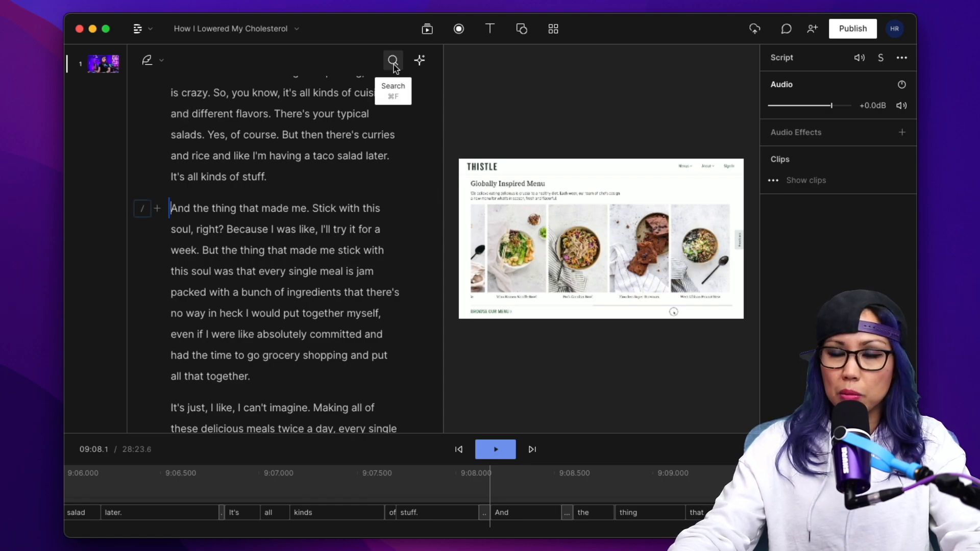
Search the transcript for 'this soul', finding three matches.
{"action": "left_click", "coordinate": [393, 60]}
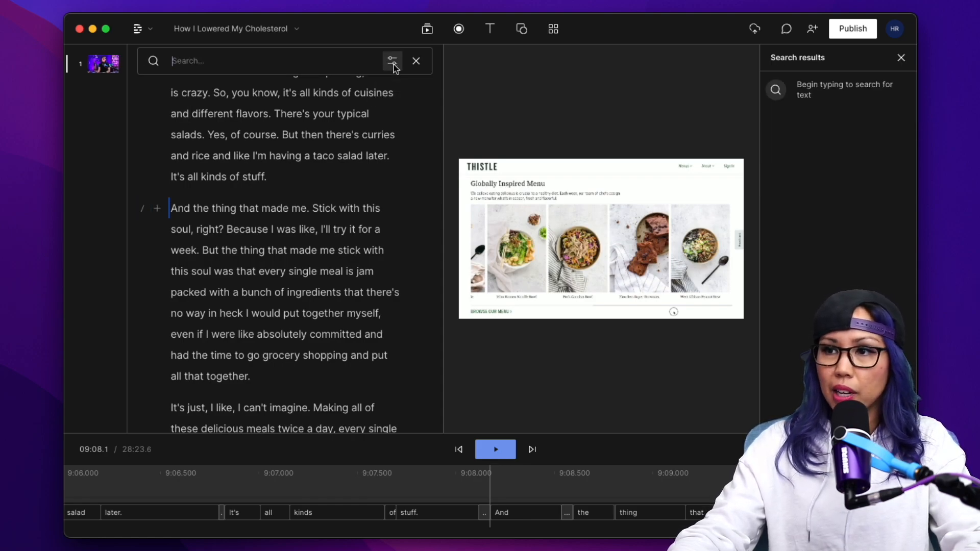
{"action": "type", "text": "this soul"}
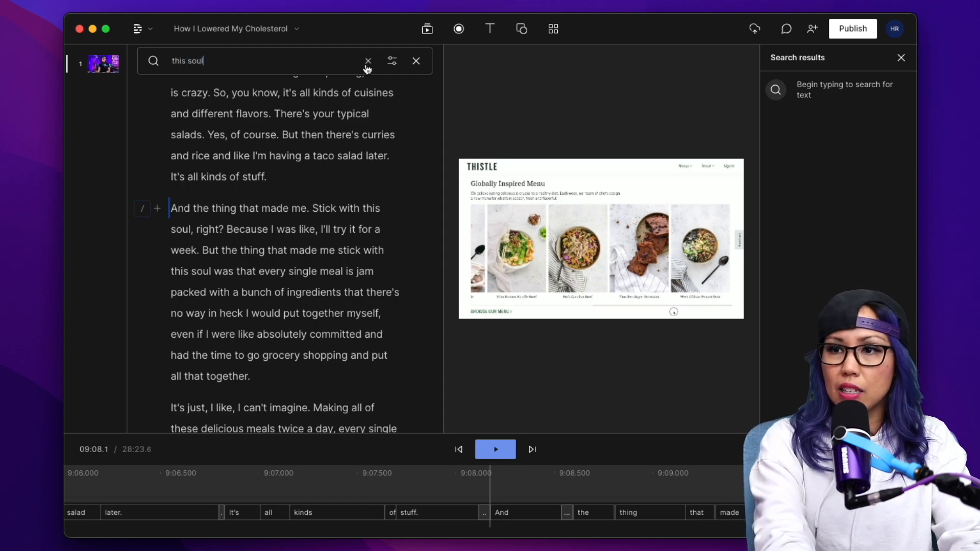
{"action": "key", "text": "Return"}
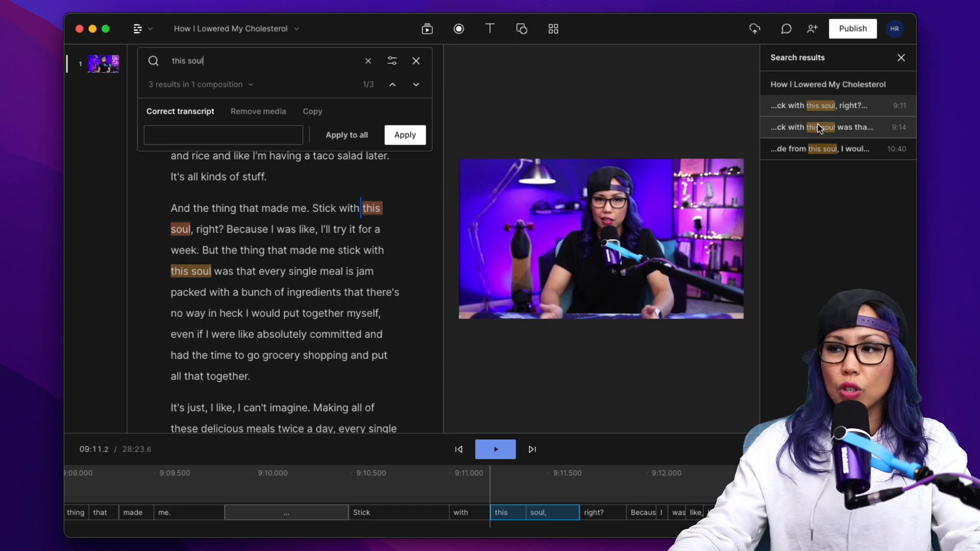
{"action": "mouse_move", "coordinate": [822, 105]}
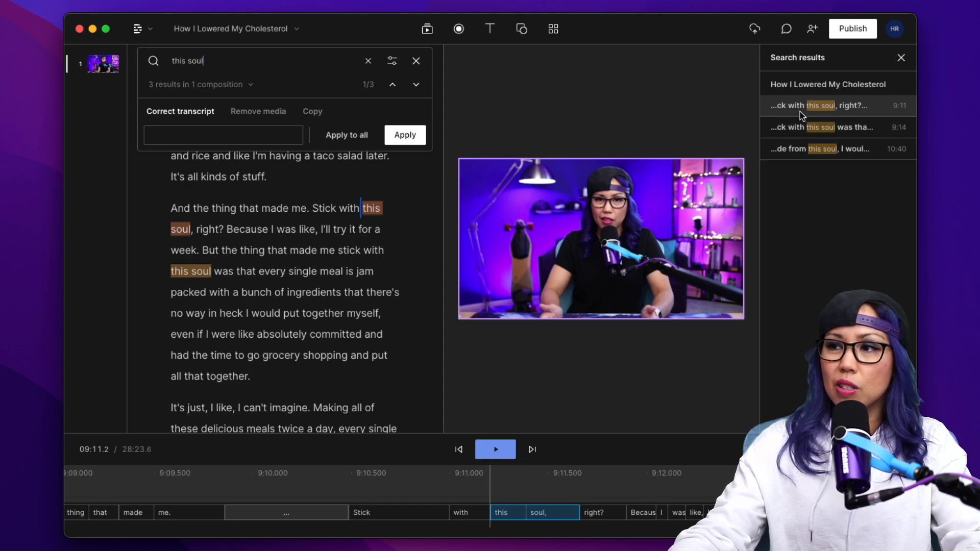
{"action": "mouse_move", "coordinate": [837, 131]}
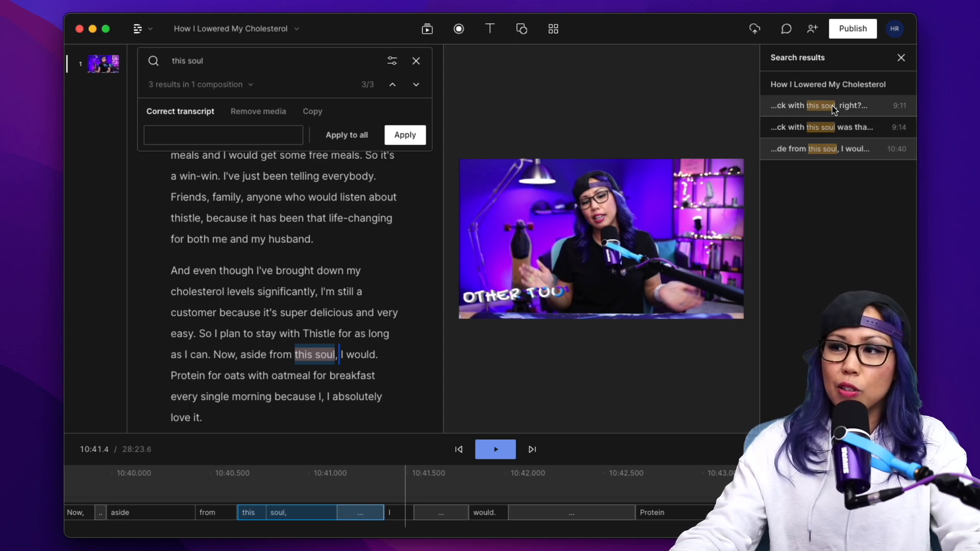
Replace all three 'this soul' matches with 'Thistle' and close the search.
{"action": "left_click", "coordinate": [222, 135]}
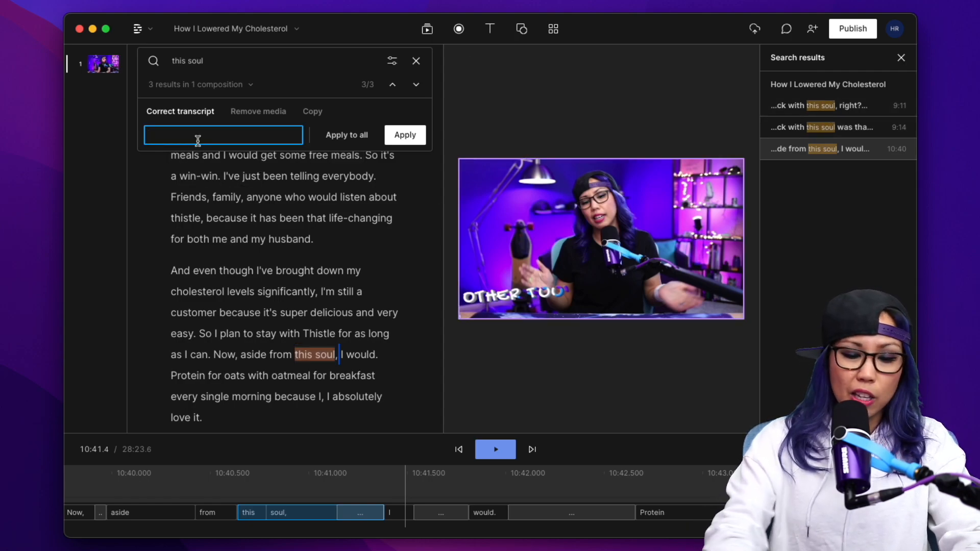
{"action": "type", "text": "Thistle"}
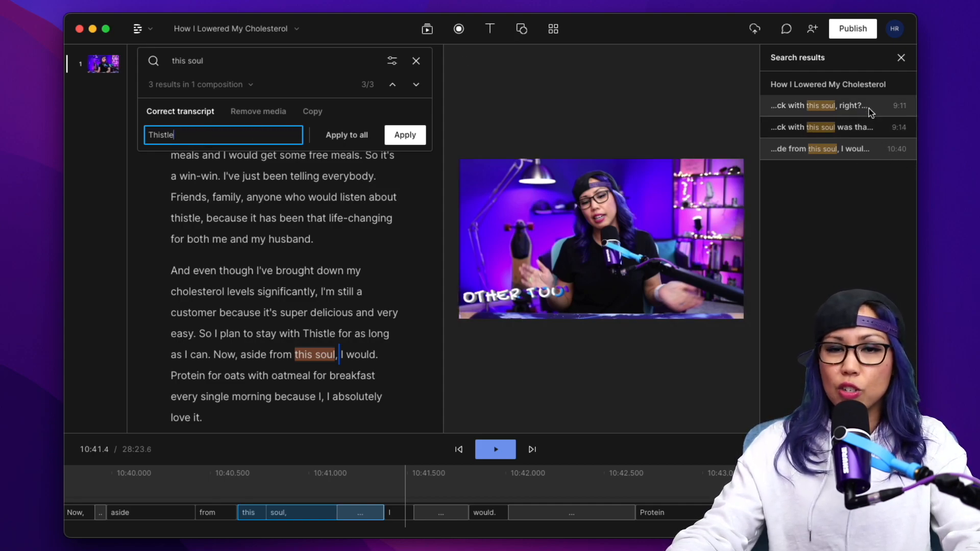
{"action": "mouse_move", "coordinate": [405, 134]}
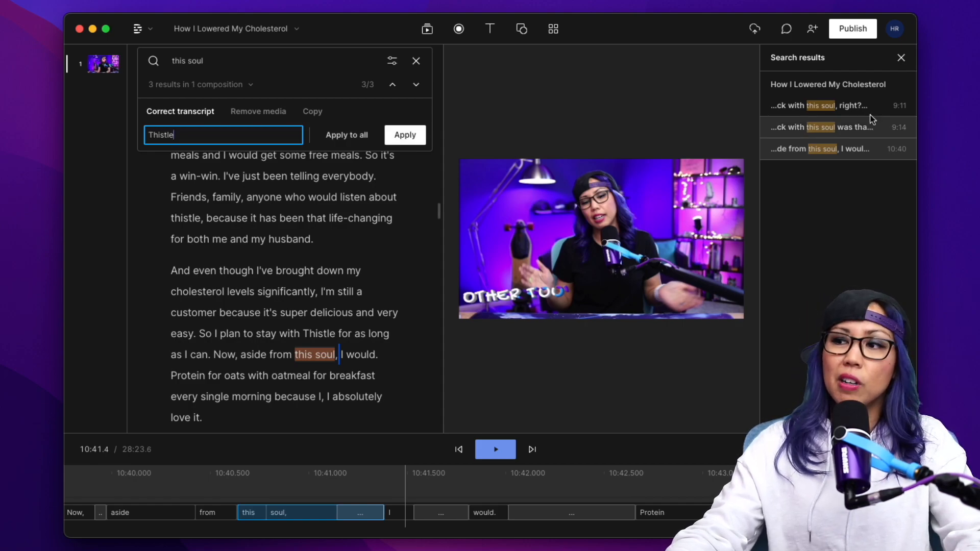
{"action": "mouse_move", "coordinate": [331, 152]}
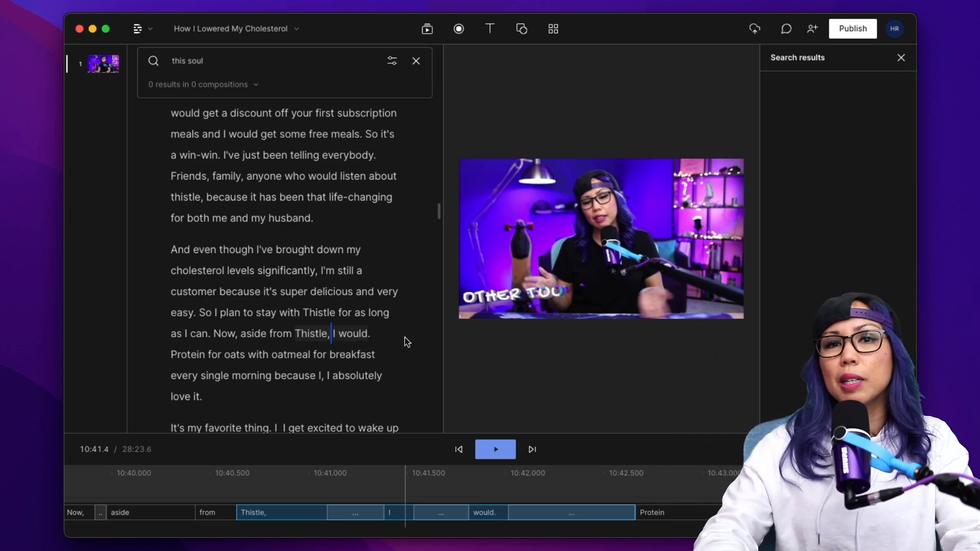
{"action": "mouse_move", "coordinate": [375, 65]}
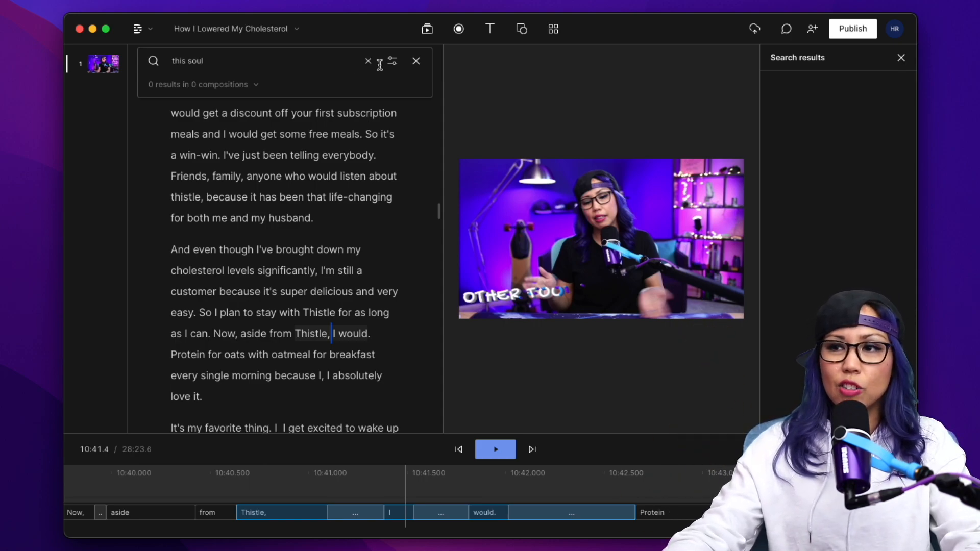
{"action": "left_click", "coordinate": [415, 61]}
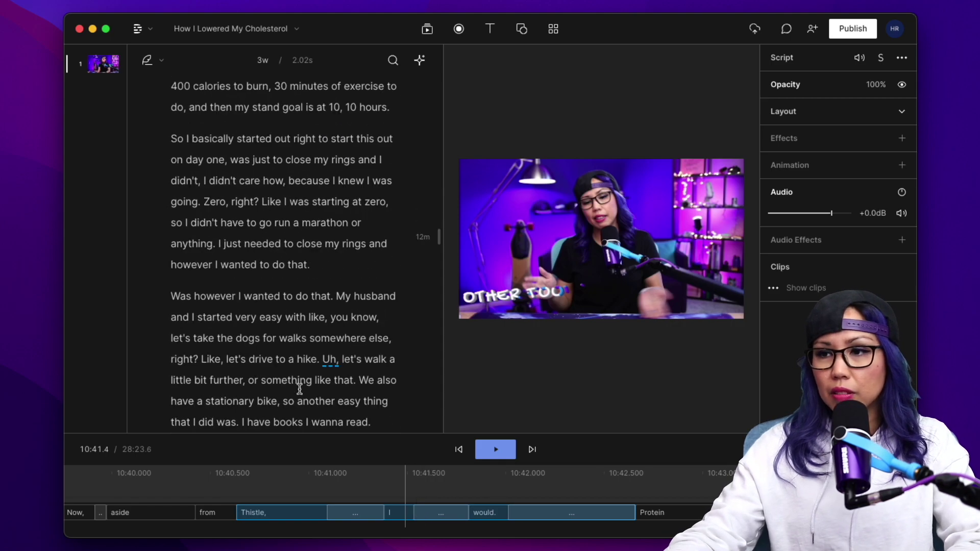
{"action": "scroll", "scroll_direction": "down", "scroll_amount": 3}
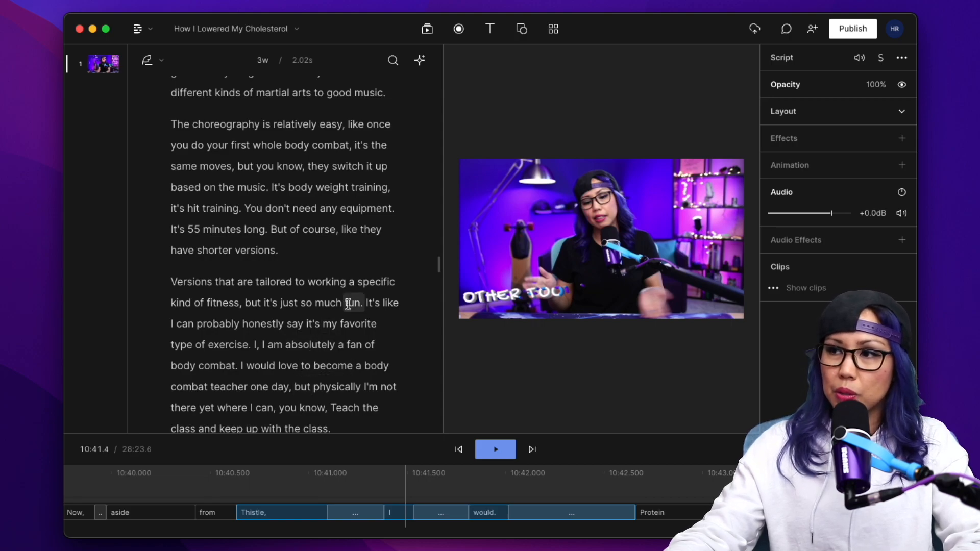
Export subtitles as SubRip to the Desktop as 'How I Lowered My Cholesterol.srt'.
{"action": "left_click", "coordinate": [851, 28]}
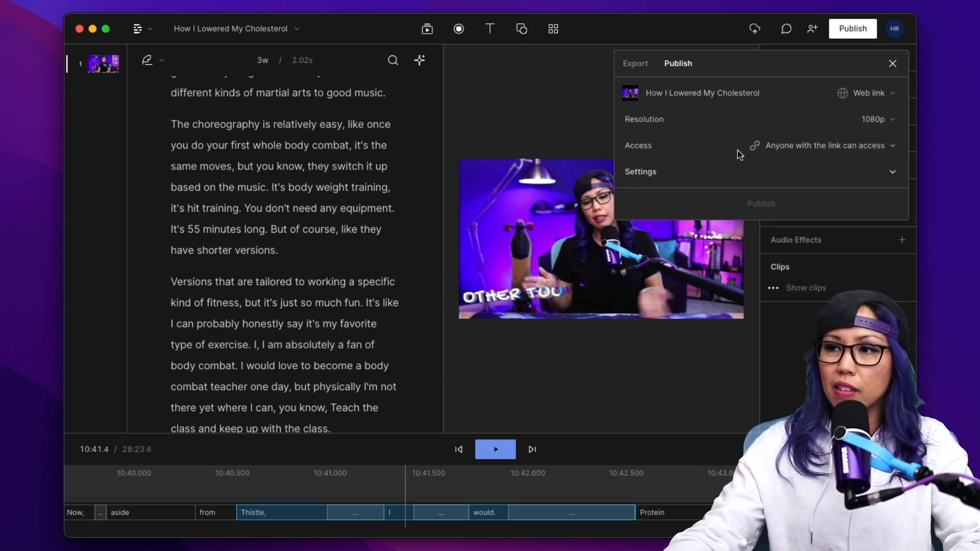
{"action": "left_click", "coordinate": [634, 63]}
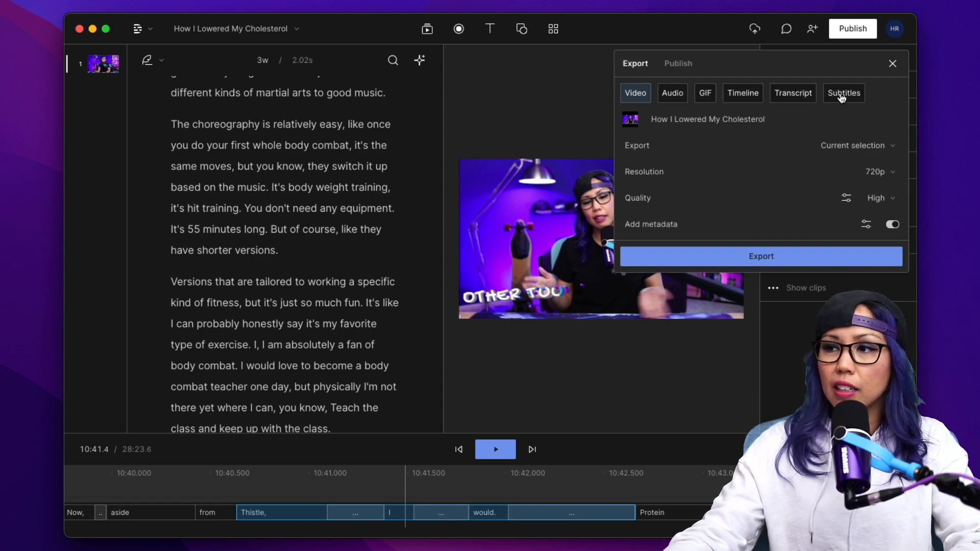
{"action": "left_click", "coordinate": [844, 93]}
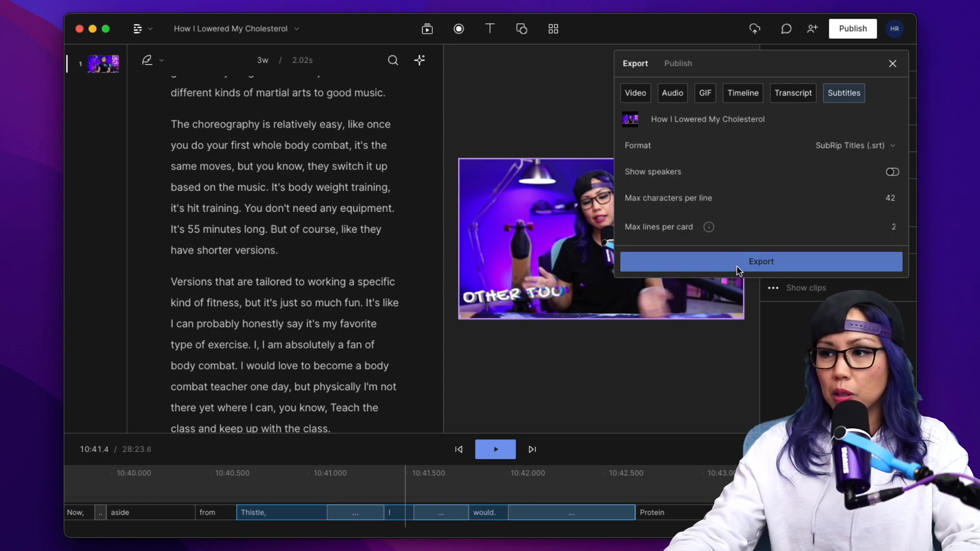
{"action": "left_click", "coordinate": [760, 262]}
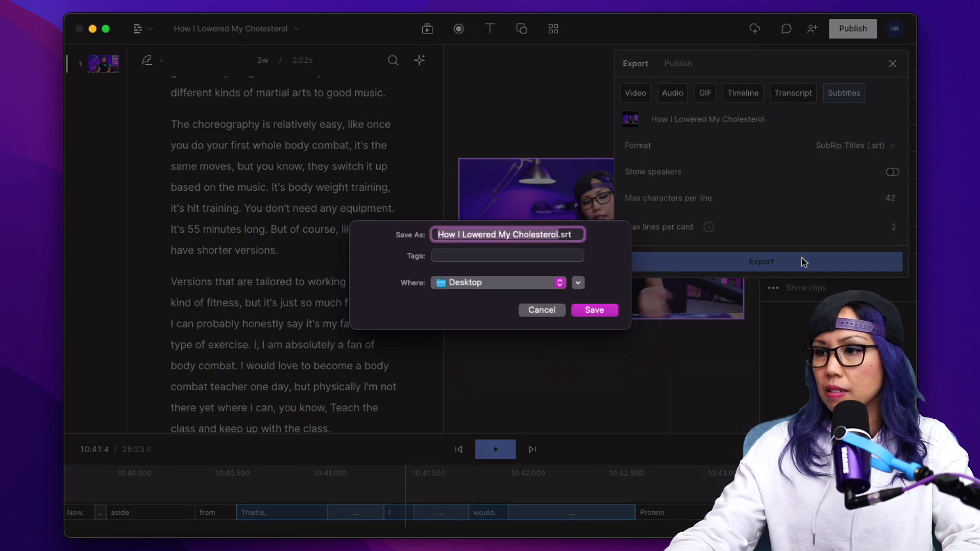
{"action": "left_click", "coordinate": [592, 310]}
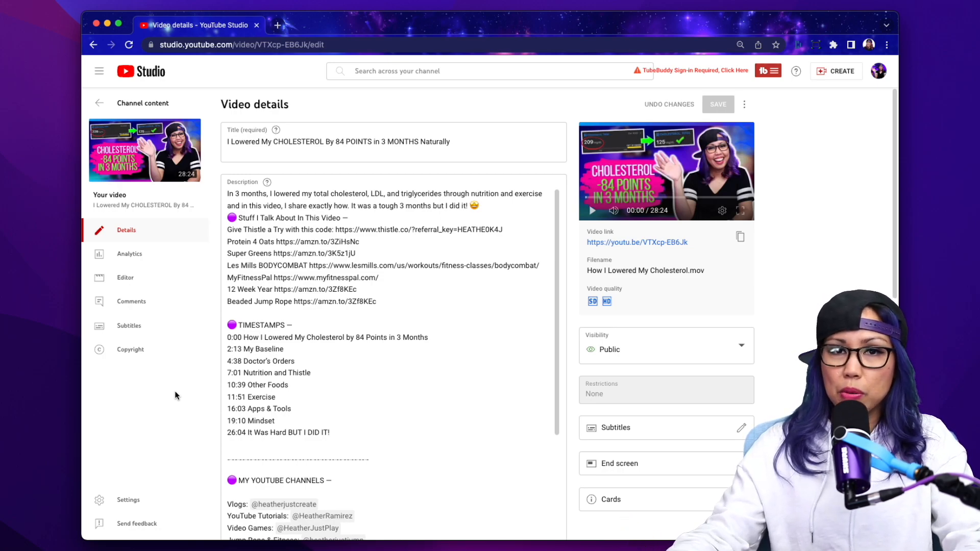
{"action": "mouse_move", "coordinate": [158, 247]}
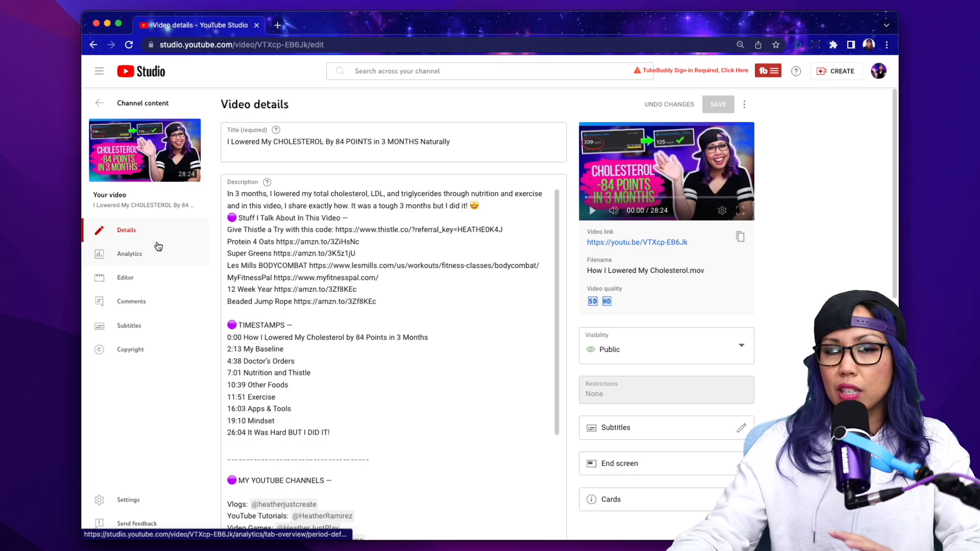
{"action": "mouse_move", "coordinate": [152, 339]}
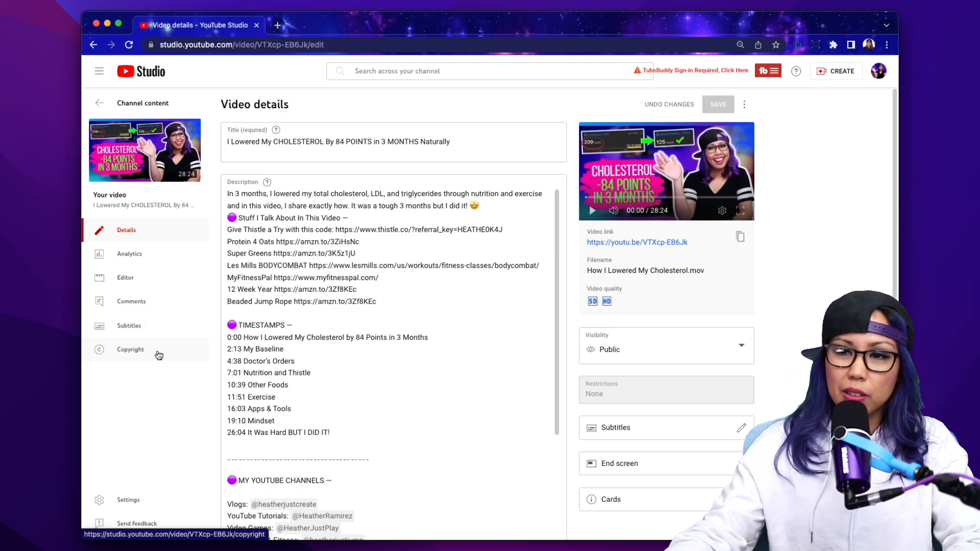
Add English as a new subtitle language on the video's Subtitles page.
{"action": "left_click", "coordinate": [129, 325]}
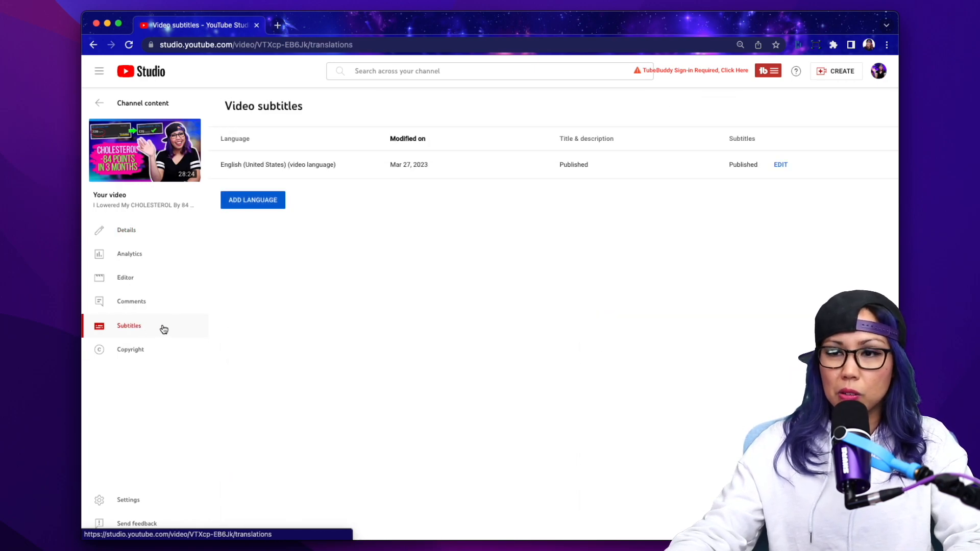
{"action": "mouse_move", "coordinate": [621, 204]}
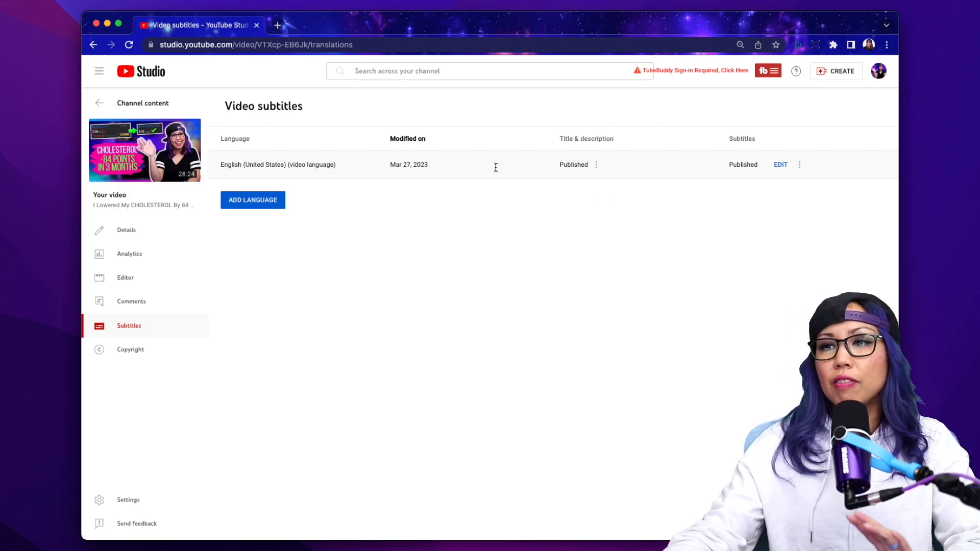
{"action": "mouse_move", "coordinate": [696, 178]}
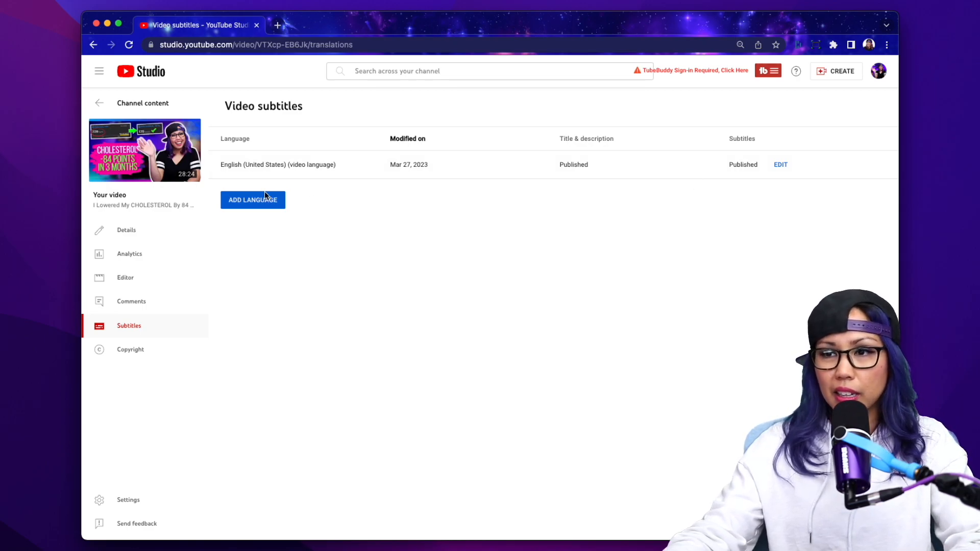
{"action": "left_click", "coordinate": [253, 200]}
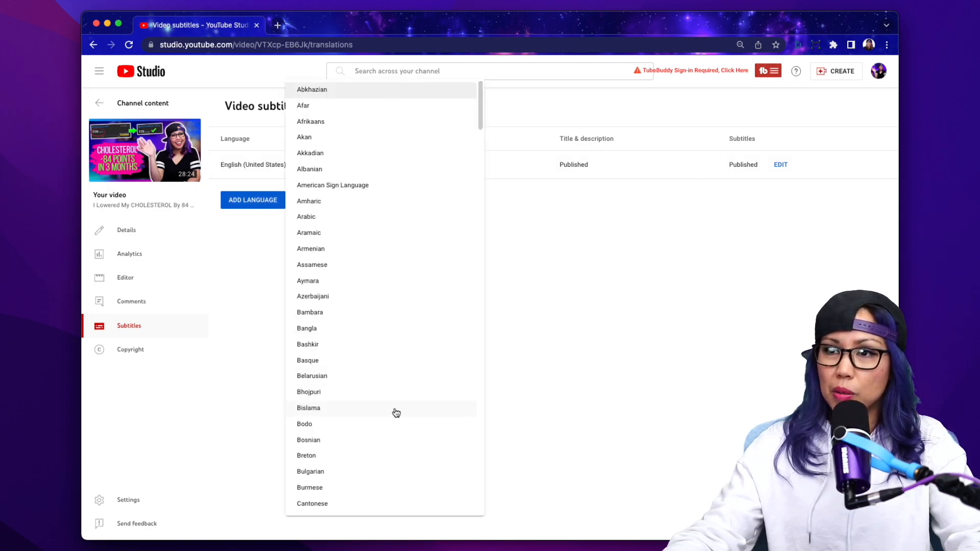
{"action": "scroll", "scroll_direction": "down", "scroll_amount": 3}
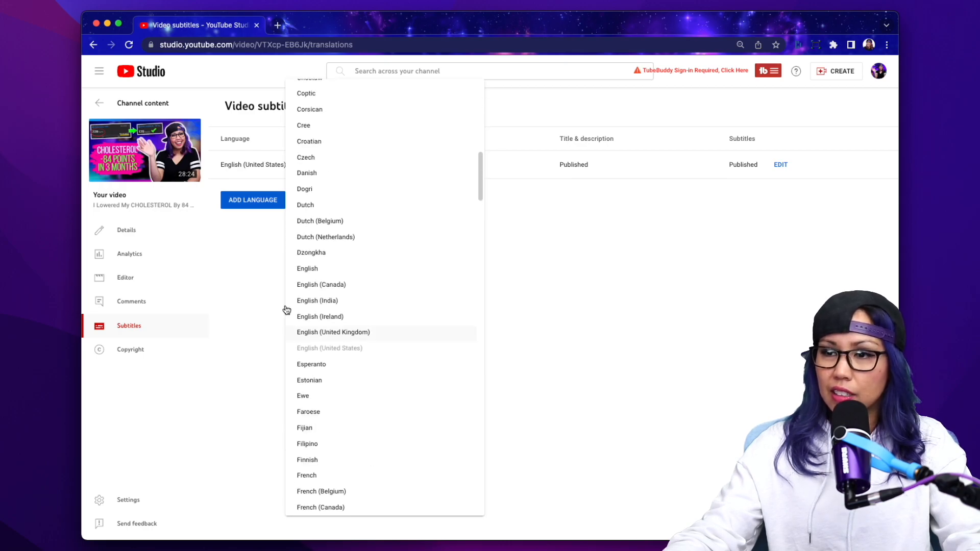
{"action": "left_click", "coordinate": [306, 268]}
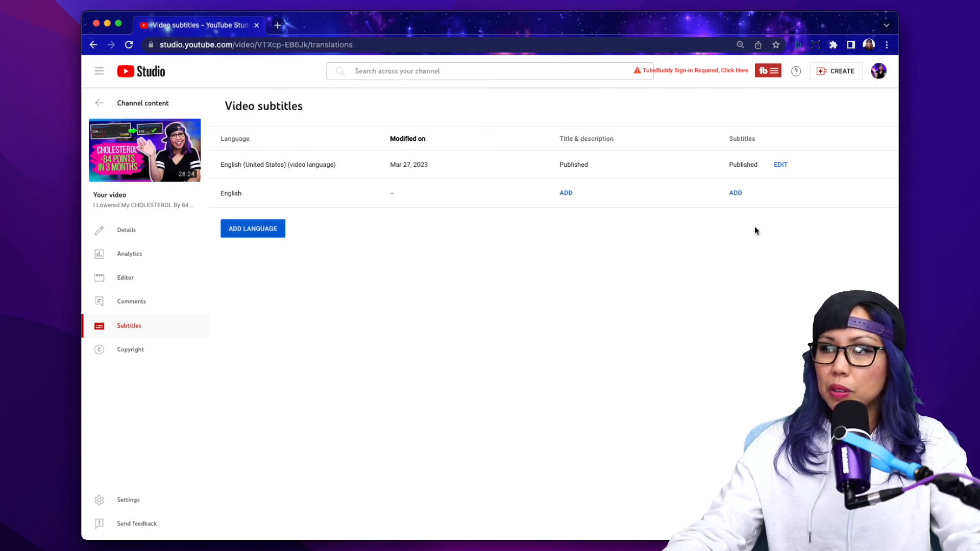
{"action": "mouse_move", "coordinate": [736, 199]}
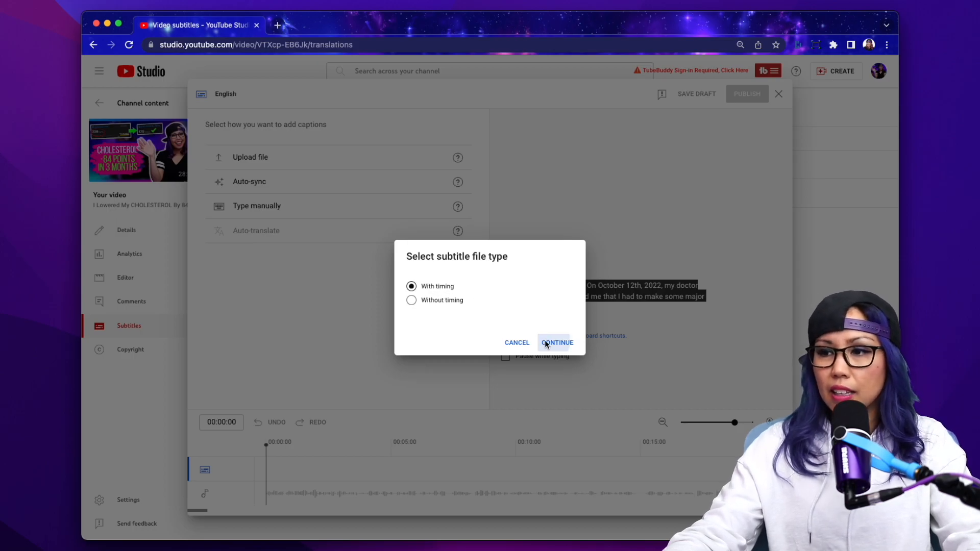
Upload 'How I Lowered My Cholesterol.srt' from the Desktop as timed English captions.
{"action": "left_click", "coordinate": [557, 342]}
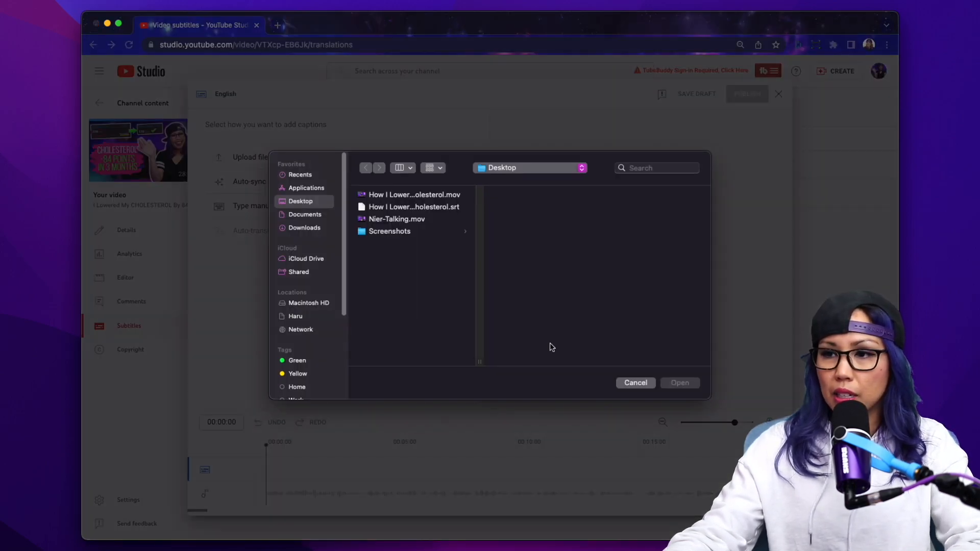
{"action": "left_click", "coordinate": [414, 207]}
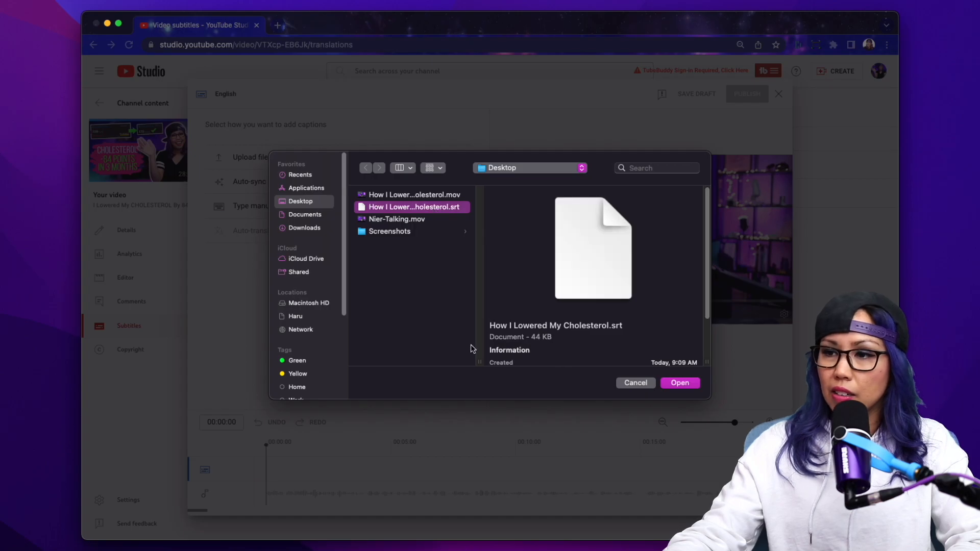
{"action": "left_click", "coordinate": [680, 382]}
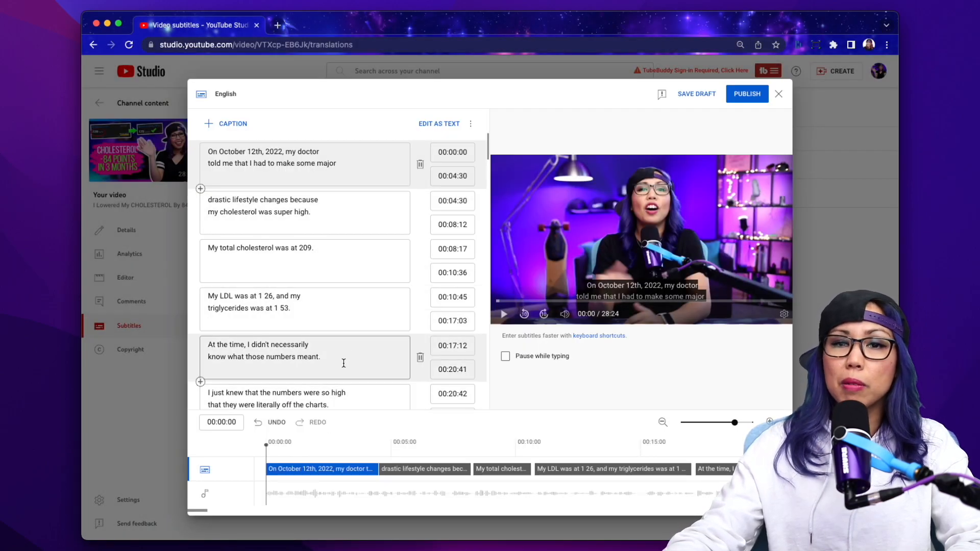
{"action": "scroll", "scroll_direction": "down", "scroll_amount": 3}
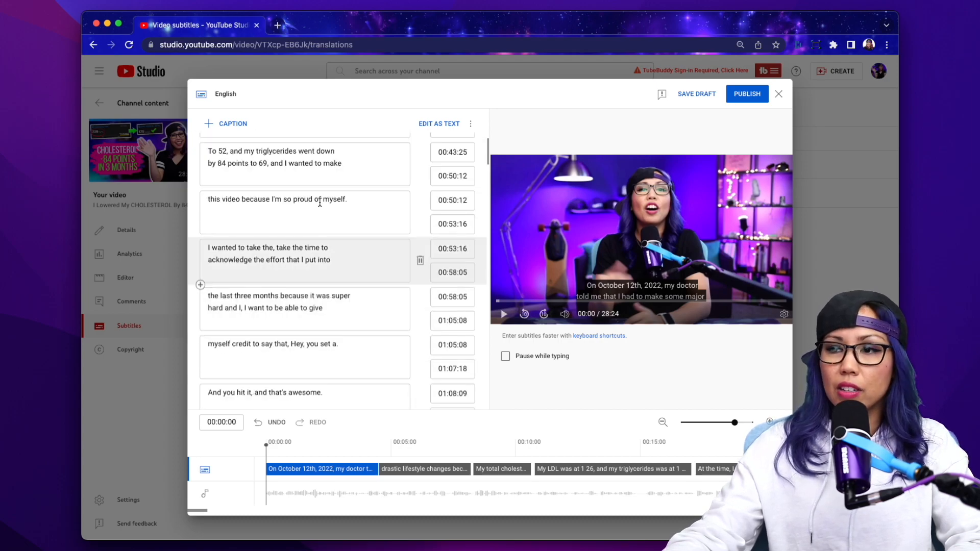
{"action": "scroll", "scroll_direction": "down", "scroll_amount": 3}
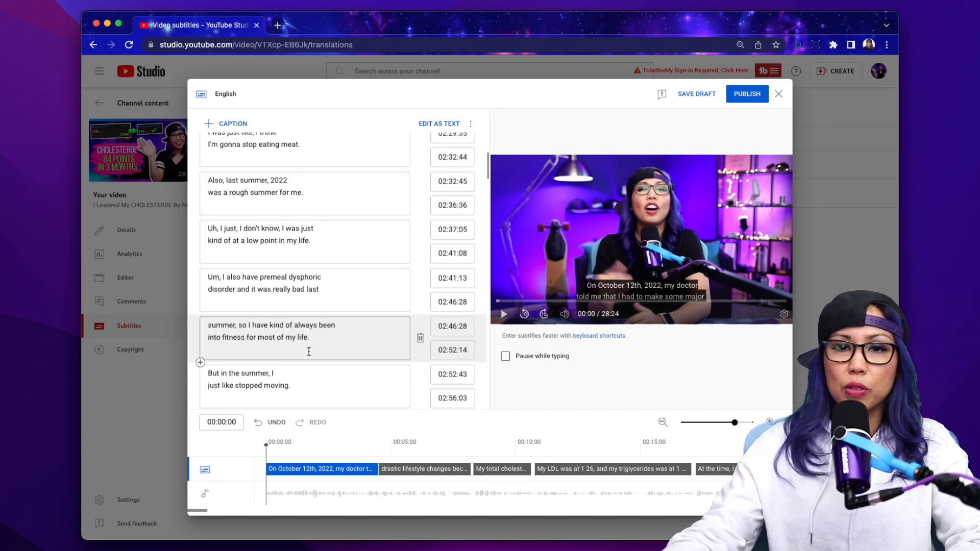
{"action": "scroll", "scroll_direction": "down", "scroll_amount": 3}
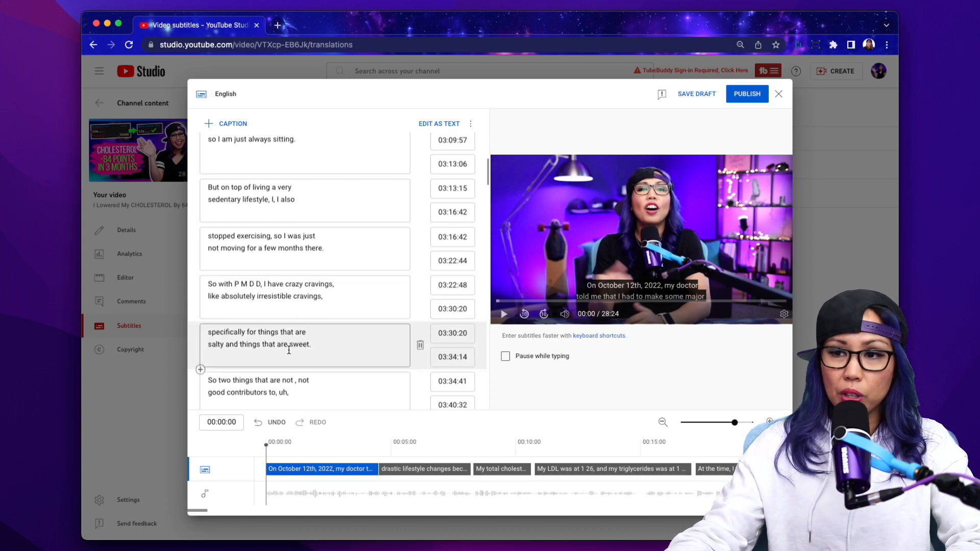
{"action": "left_click", "coordinate": [294, 297]}
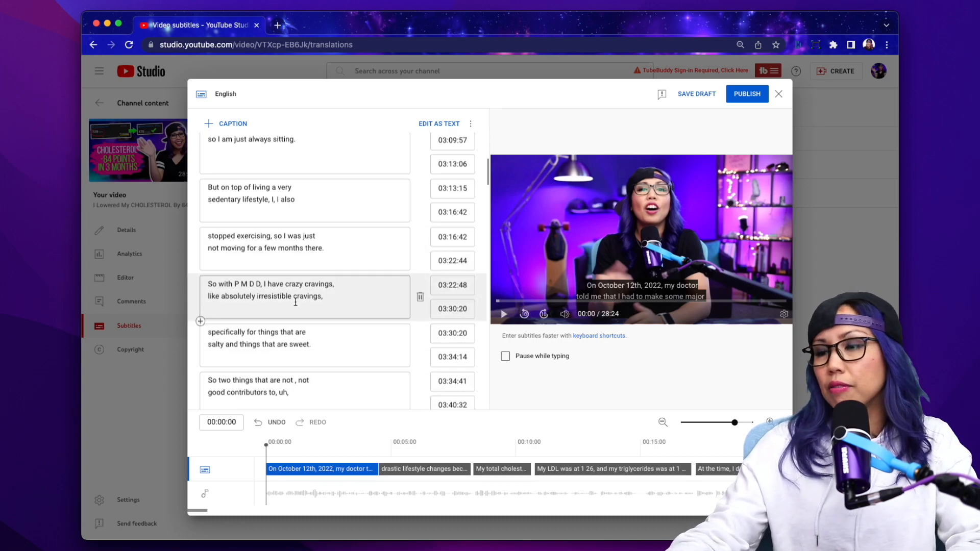